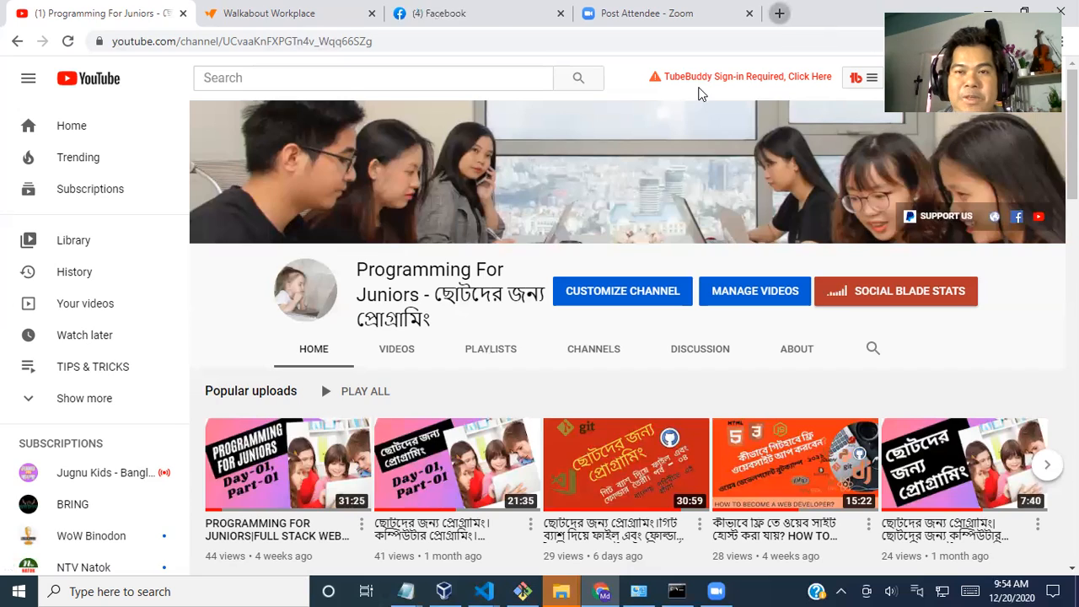
- Browse the python.org homepage examples to the simple arithmetic slide, then reach the documentation page
left_click(779, 14)
type("python.org")
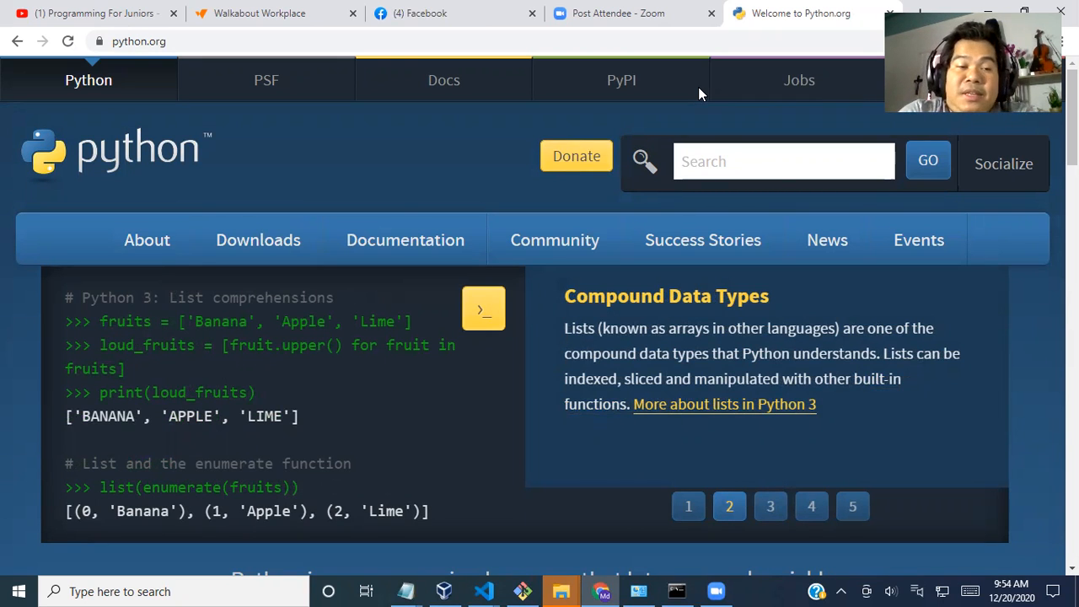
left_click(768, 506)
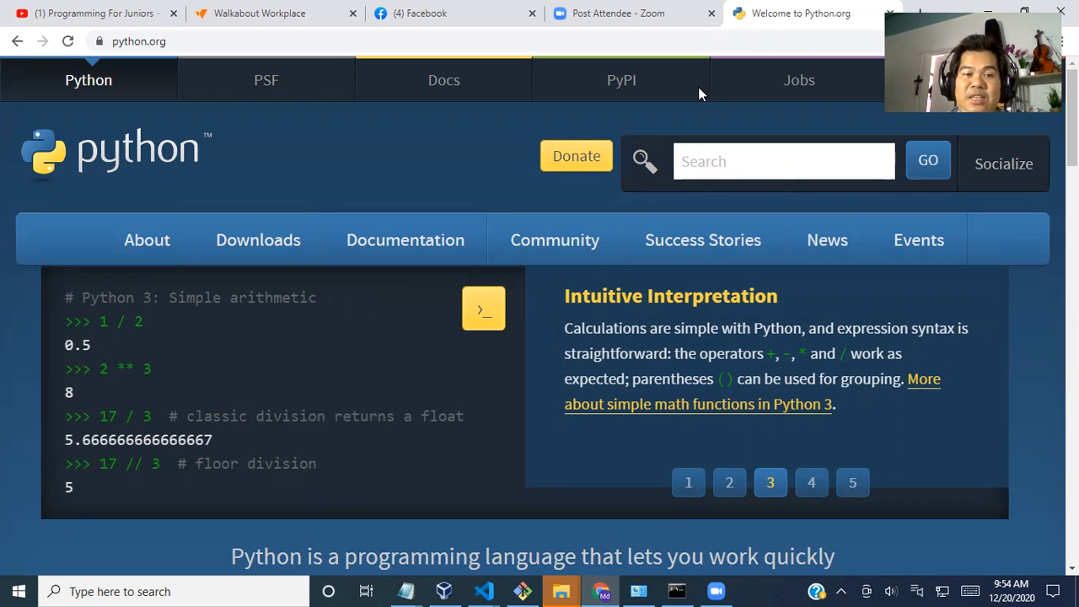
left_click(404, 240)
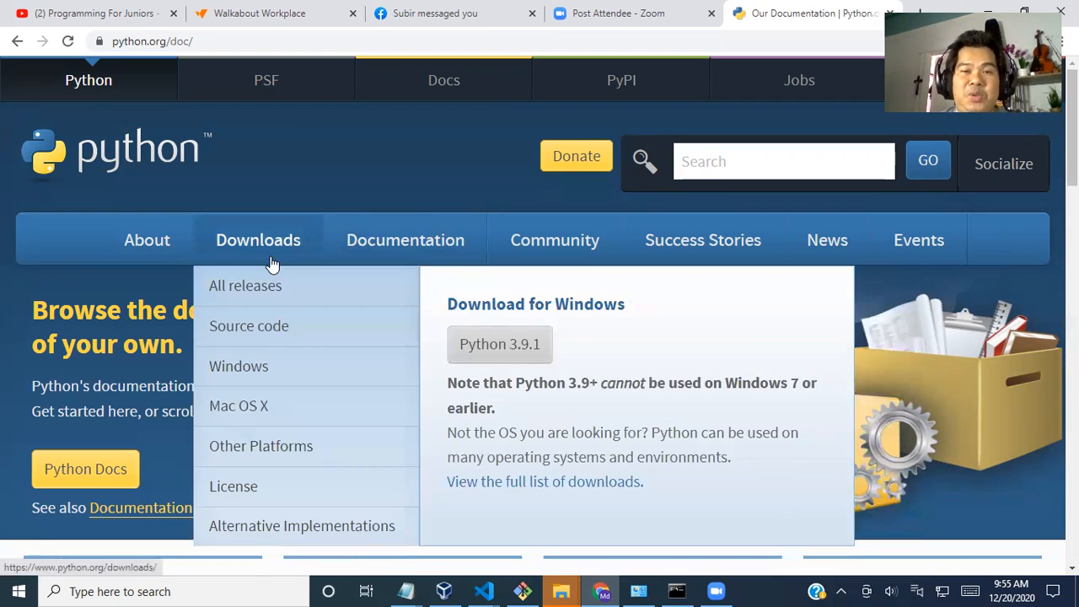
mouse_move(499, 344)
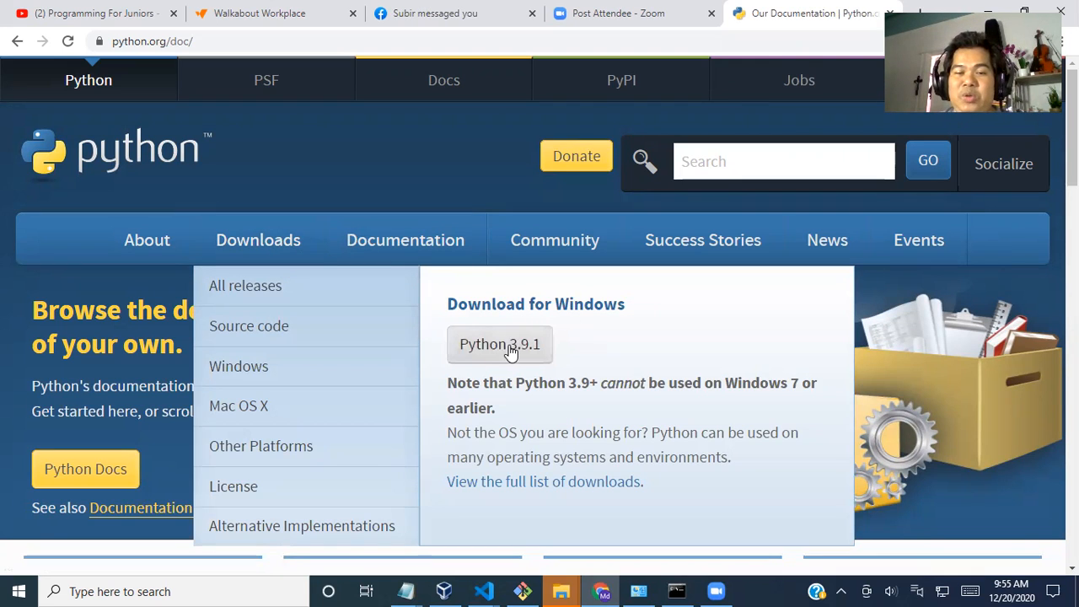
mouse_move(546, 352)
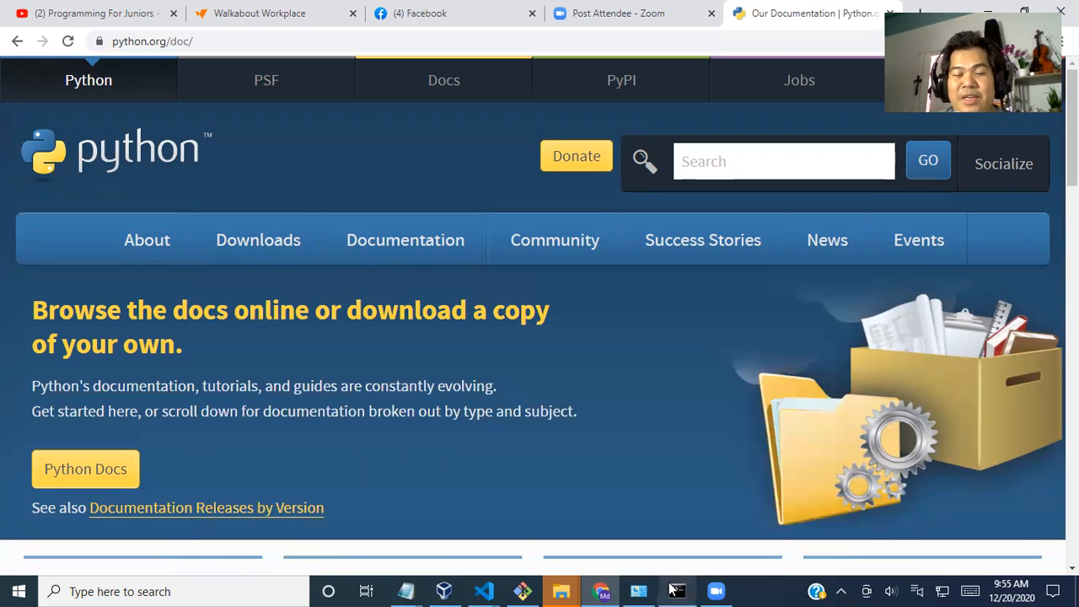
- Run python -v in Command Prompt, which reports Python is not found
left_click(678, 590)
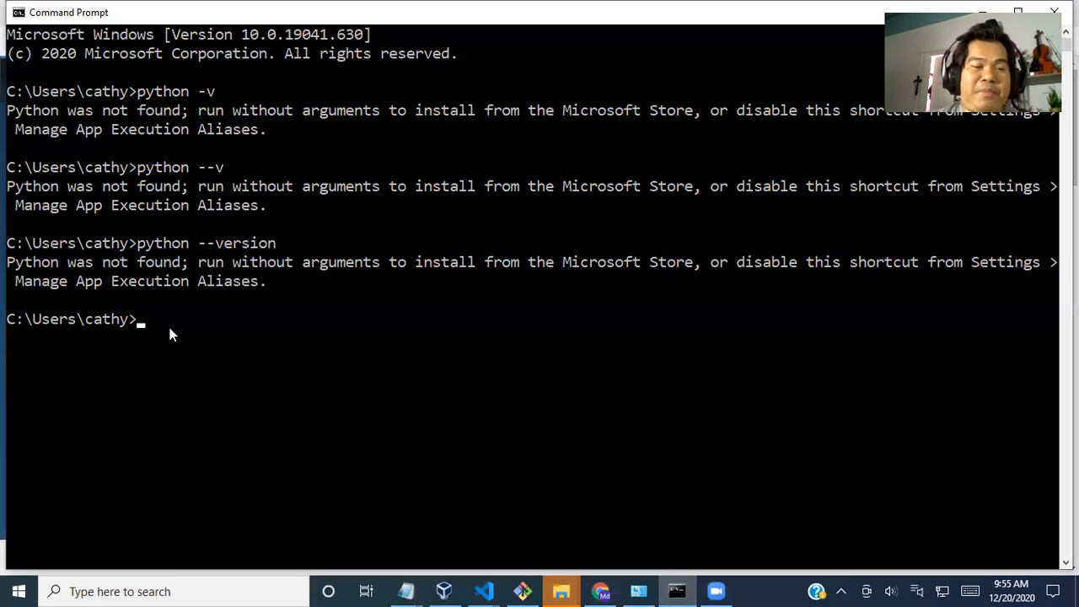
type("p")
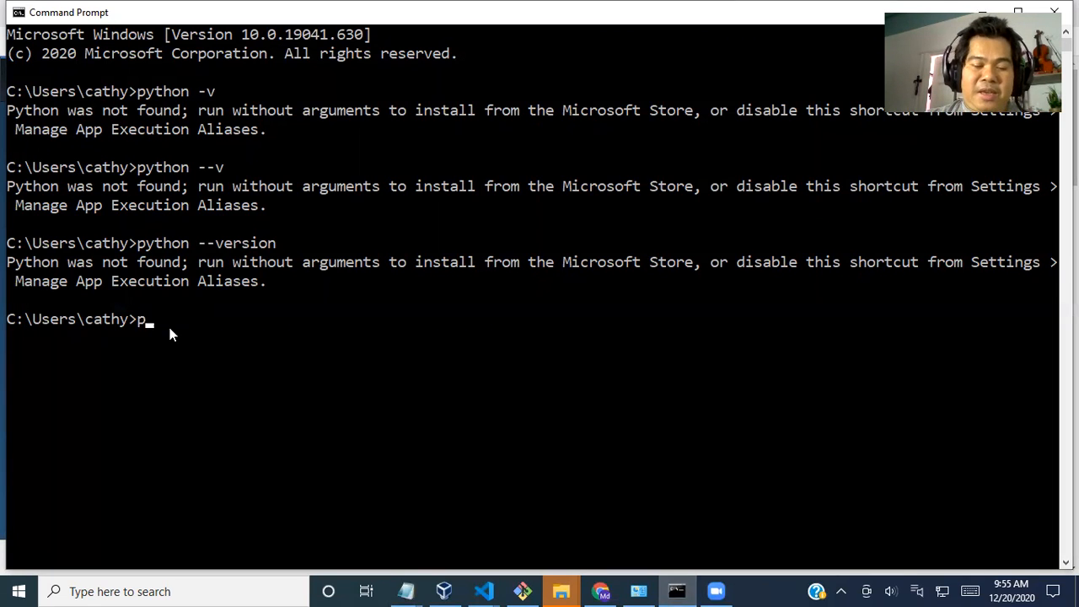
type("ython")
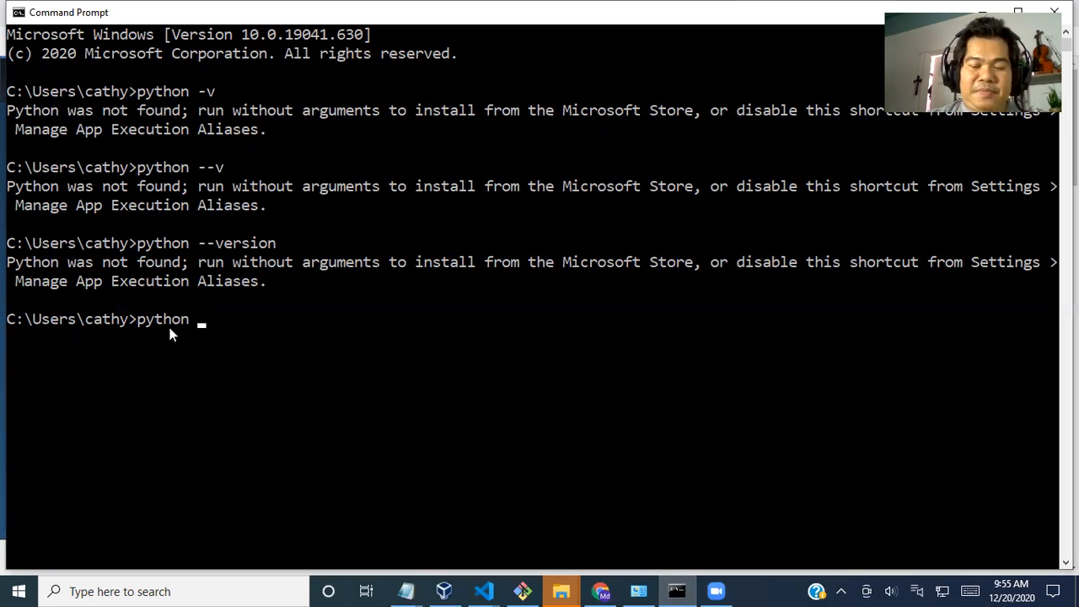
type("-v")
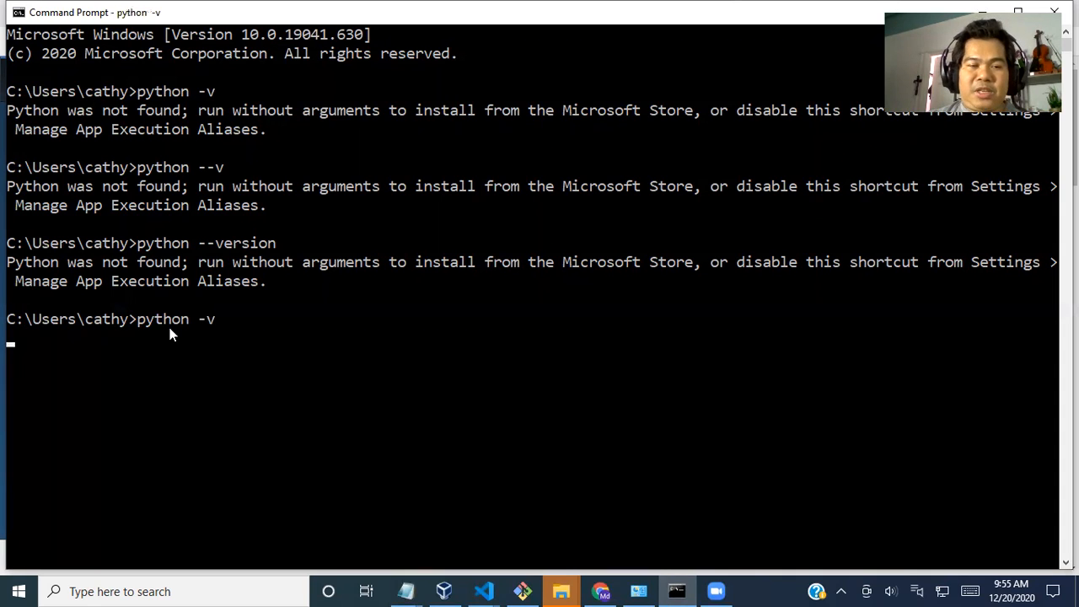
key("Return")
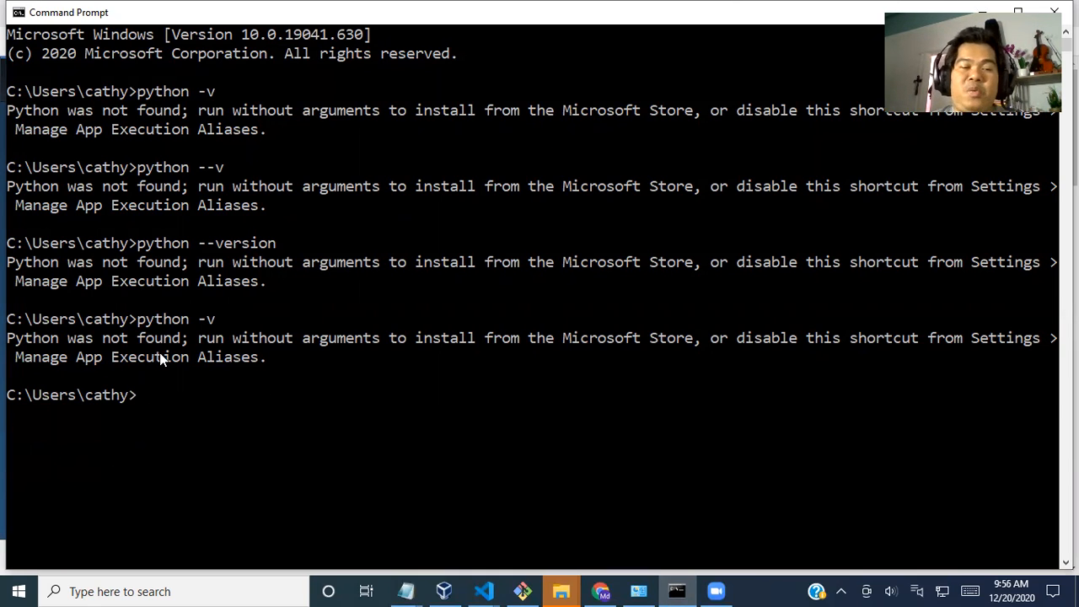
mouse_move(484, 508)
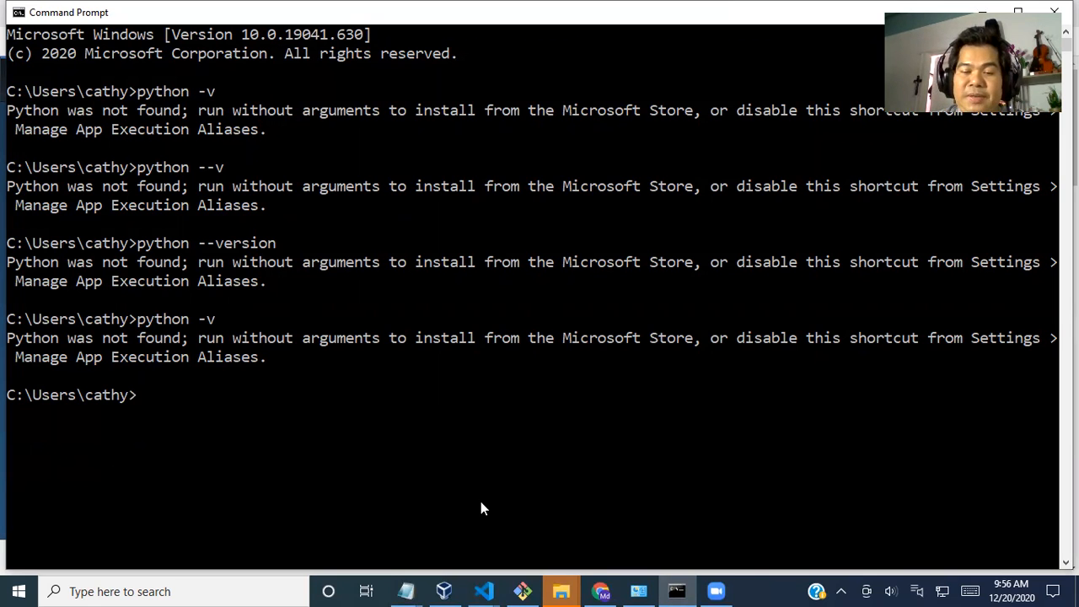
mouse_move(600, 590)
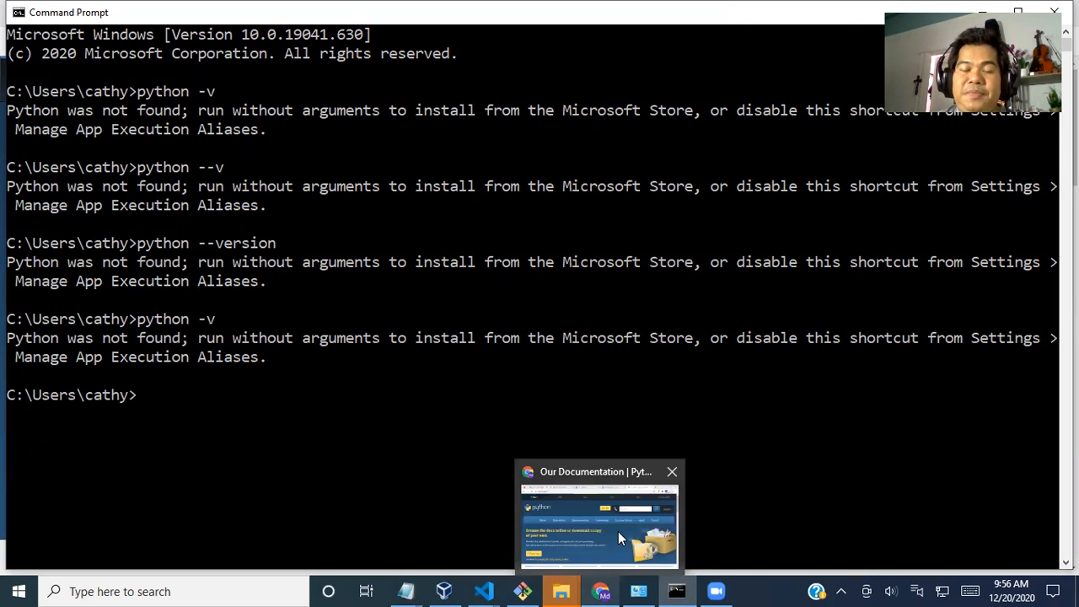
- Download the Python 3.9.1 Windows installer from the python.org Downloads page
left_click(598, 519)
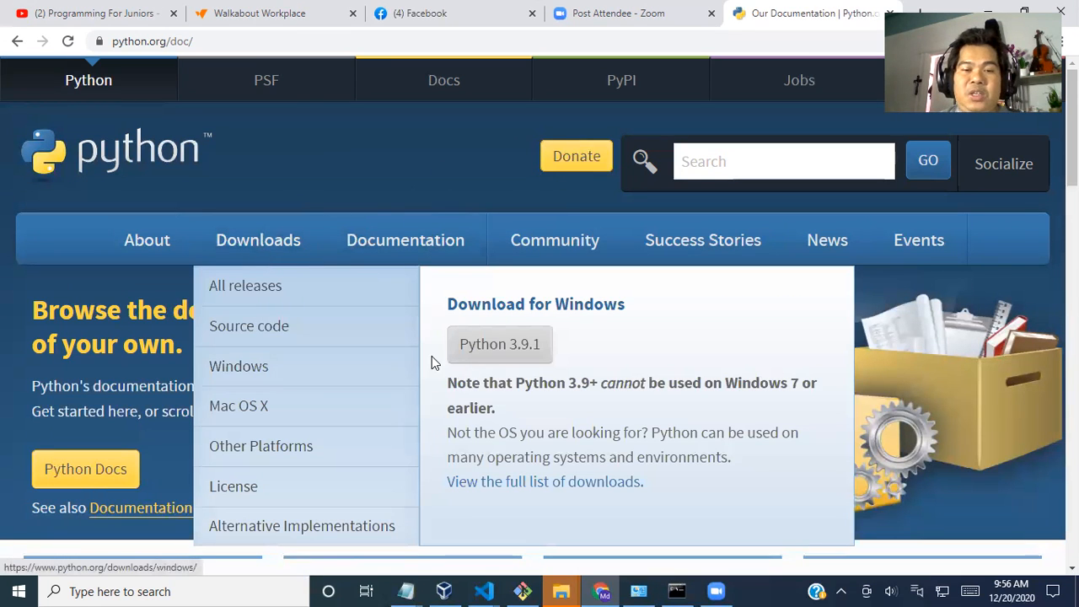
mouse_move(455, 358)
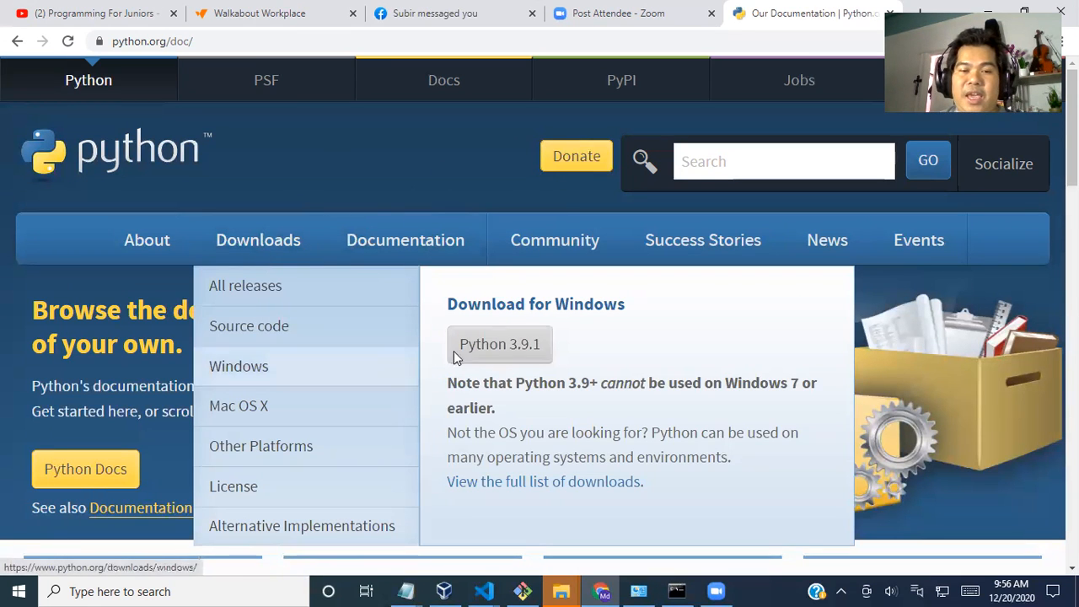
mouse_move(499, 343)
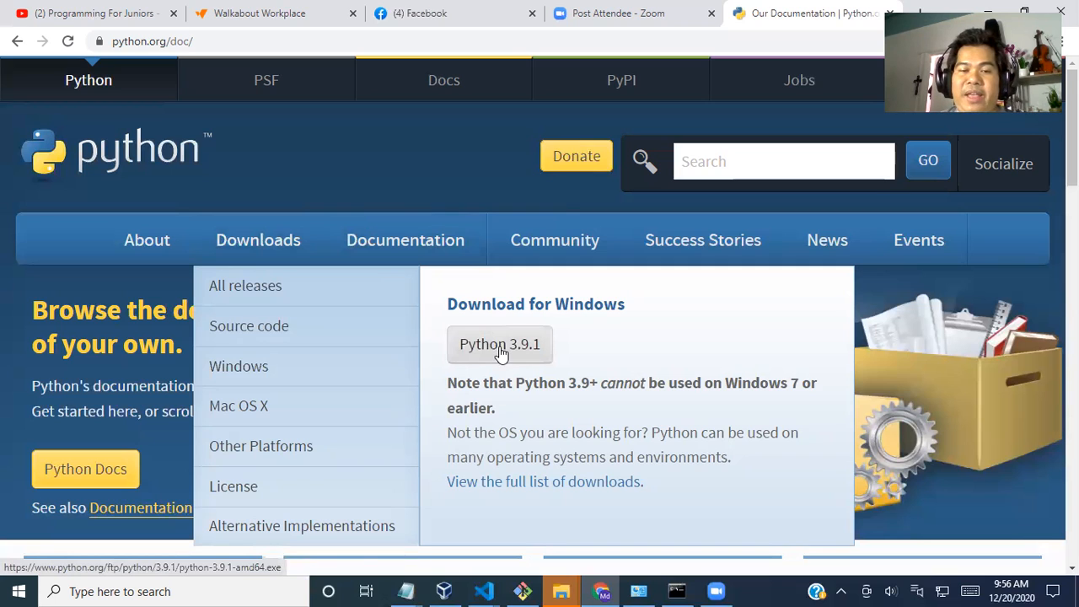
left_click(499, 344)
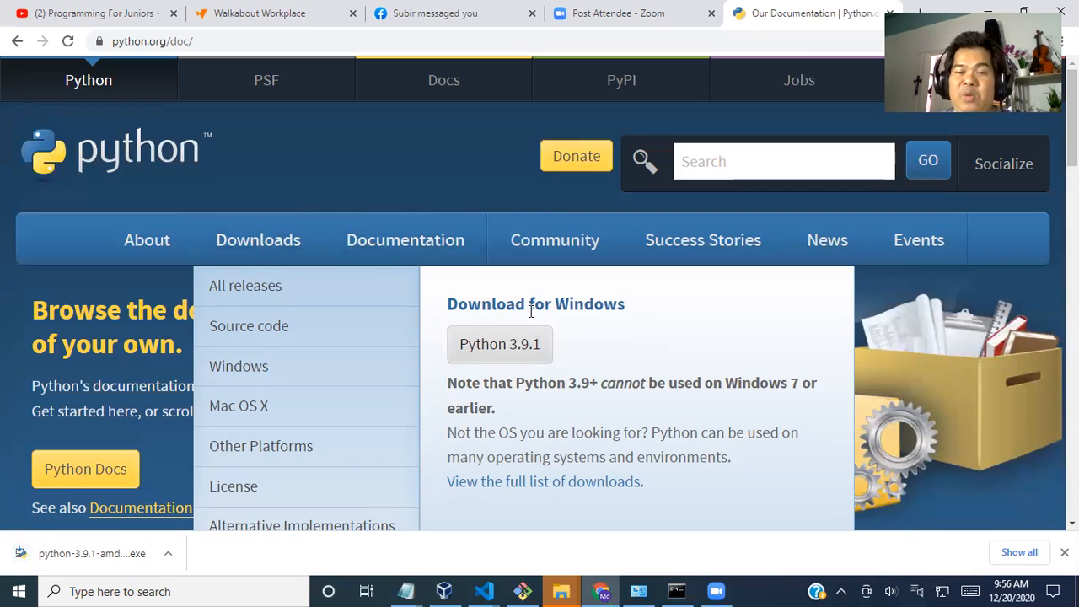
mouse_move(603, 329)
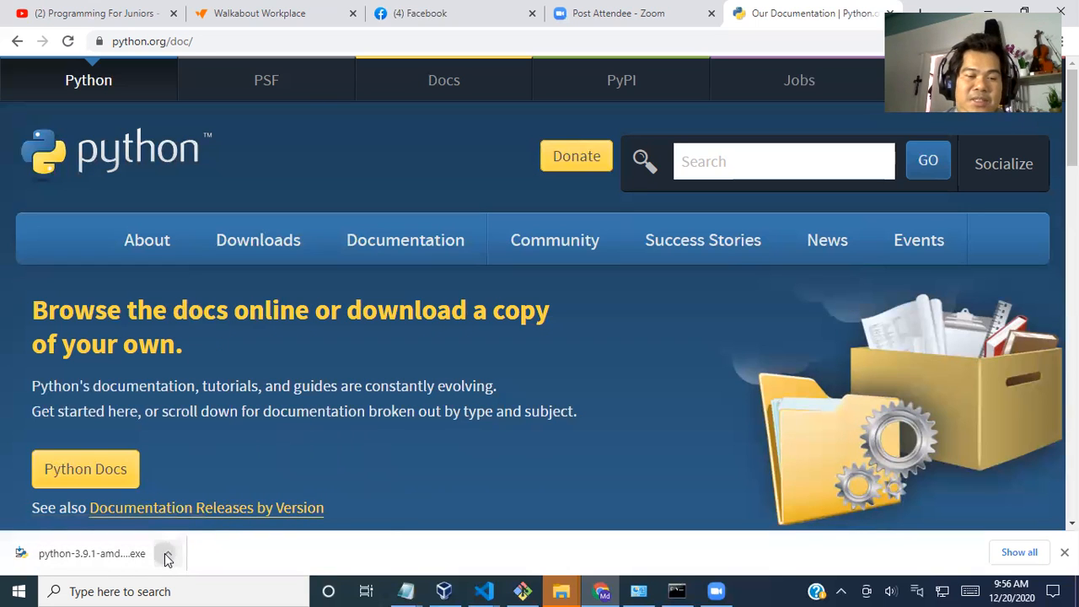
left_click(169, 553)
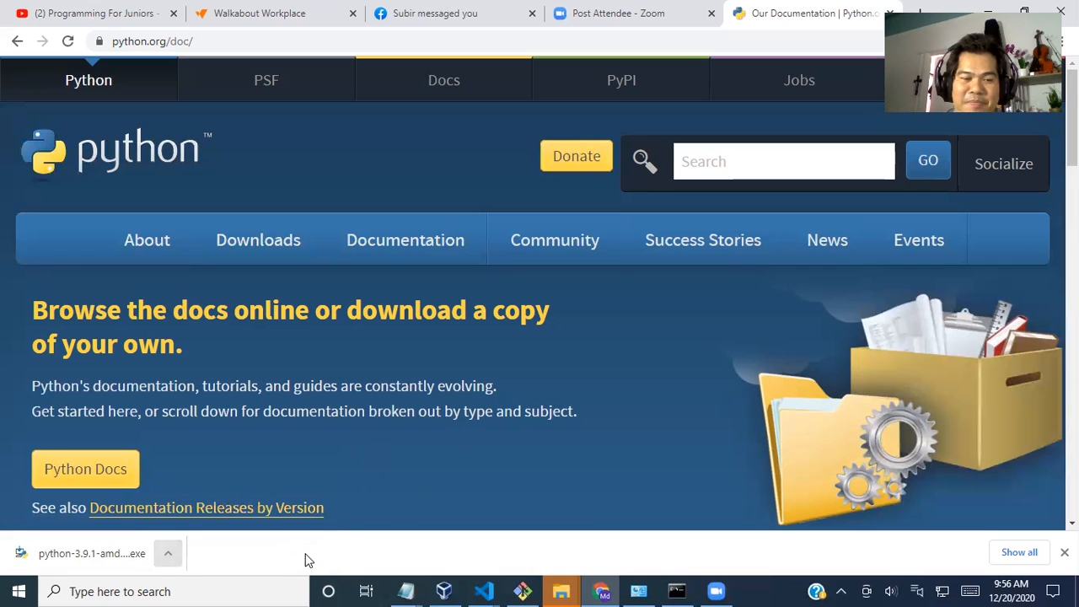
- Show python-3.9.1-amd64 in the Downloads folder and launch the installer
left_click(168, 552)
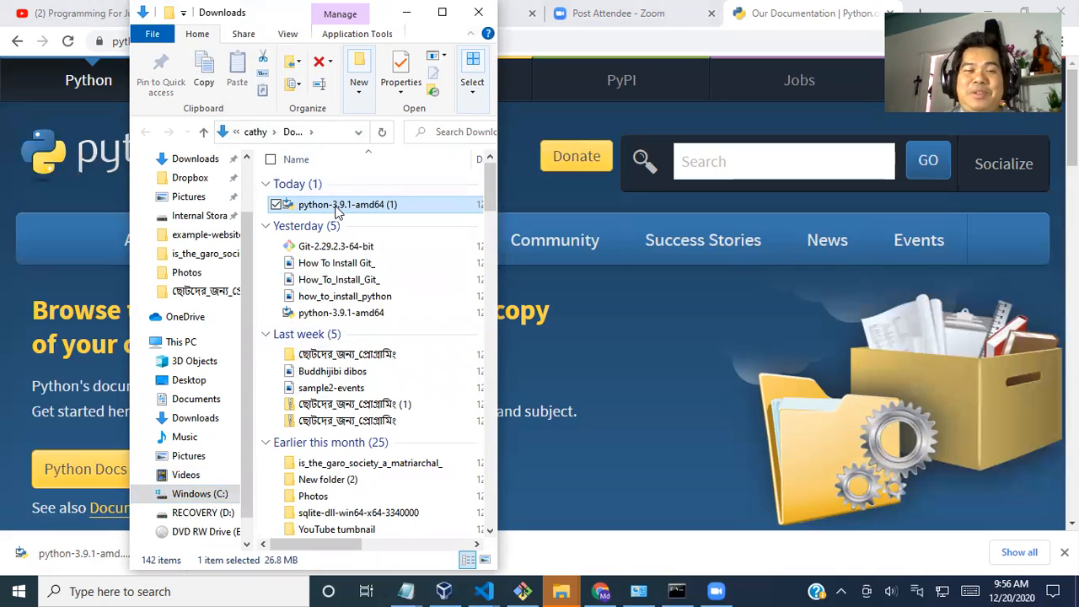
right_click(347, 204)
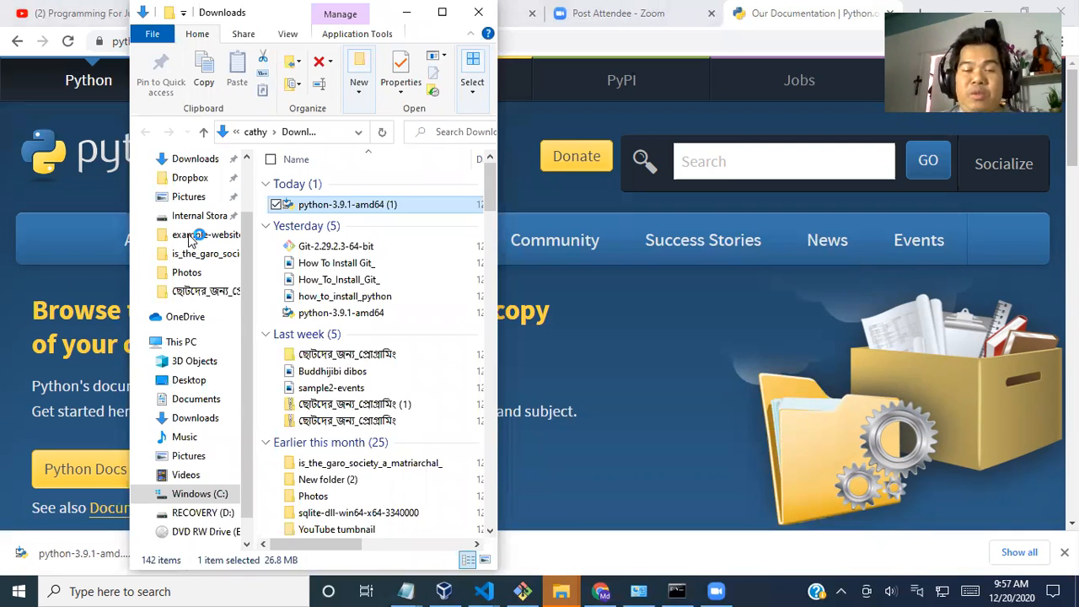
mouse_move(462, 410)
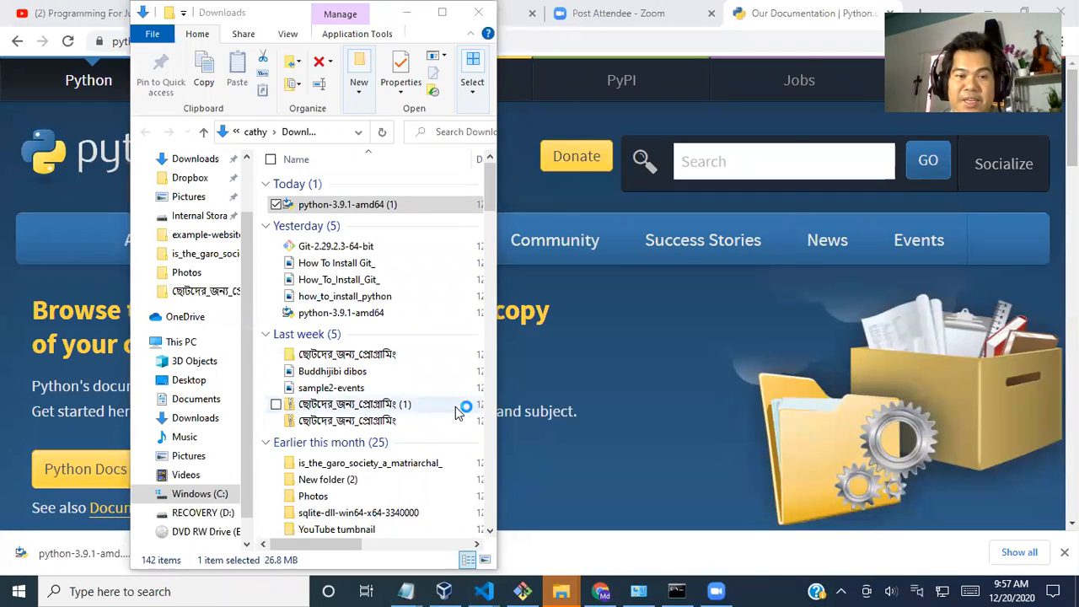
double_click(348, 204)
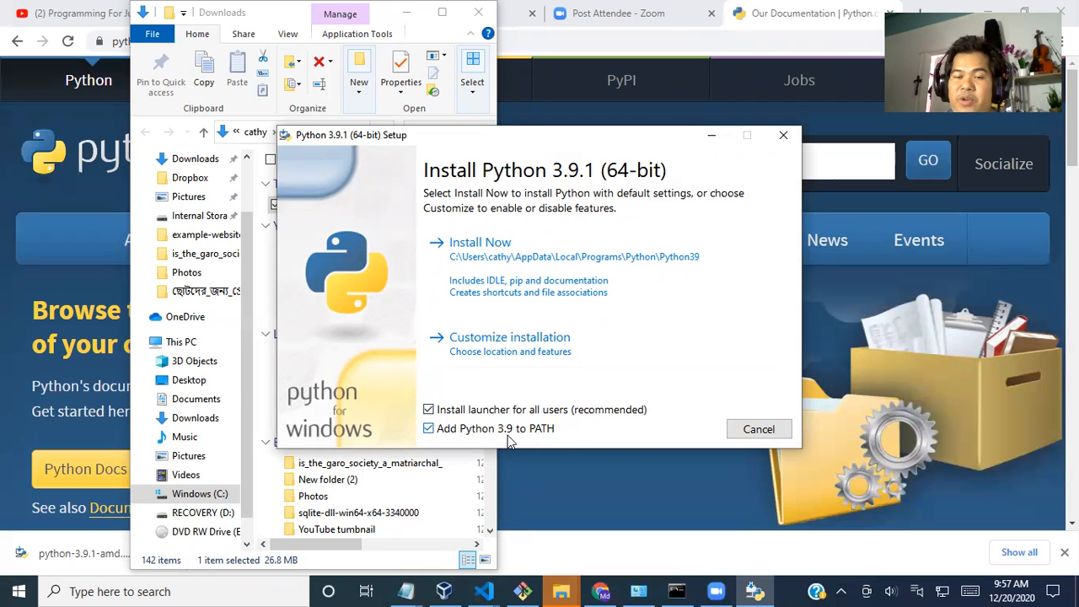
mouse_move(564, 438)
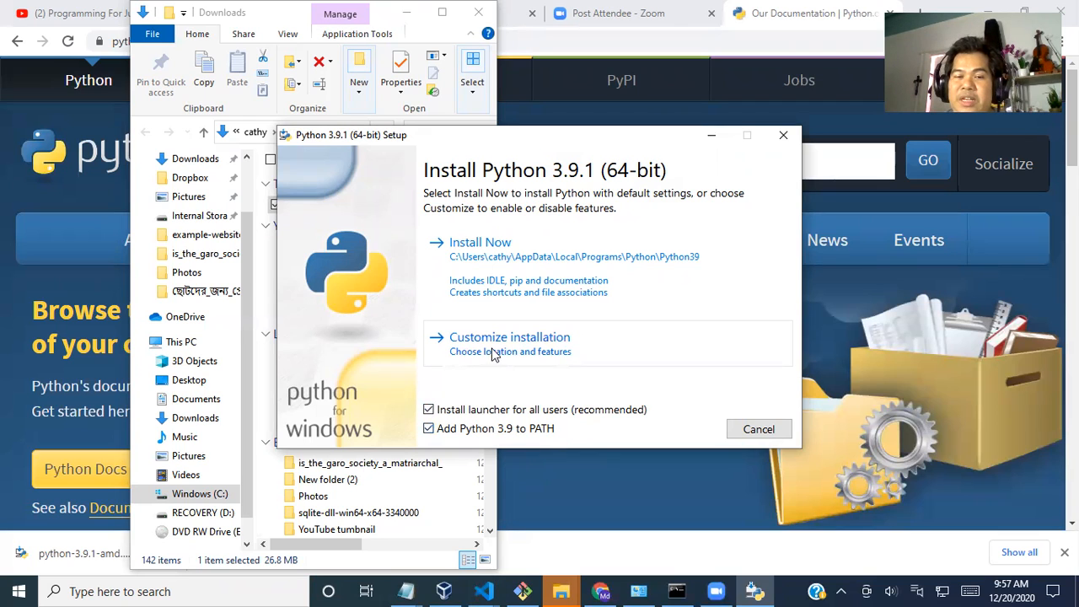
mouse_move(548, 353)
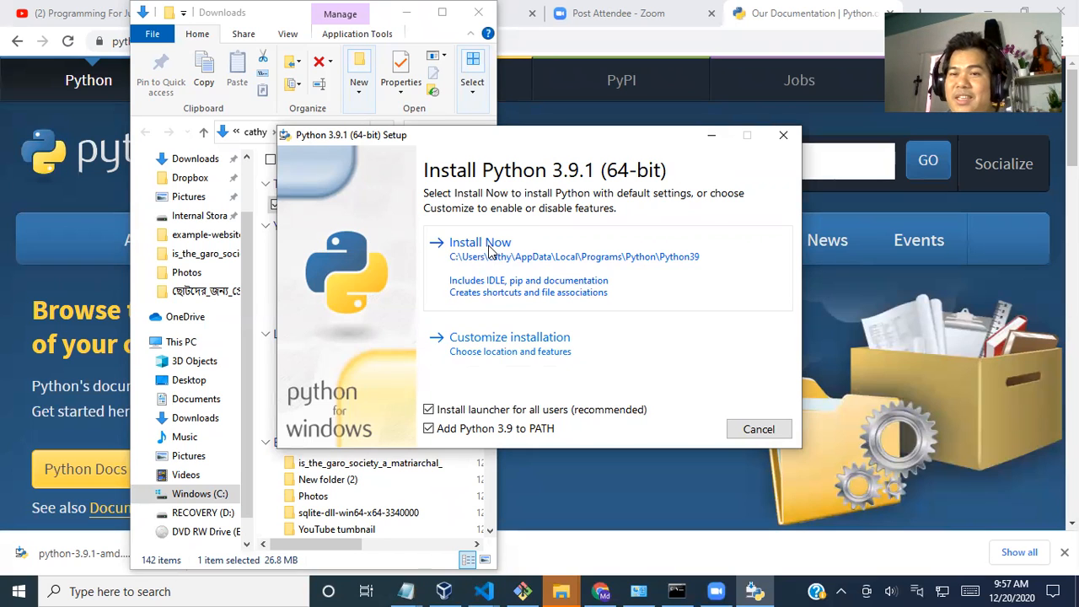
- Start Install Now with default settings and Add Python 3.9 to PATH kept checked
left_click(479, 242)
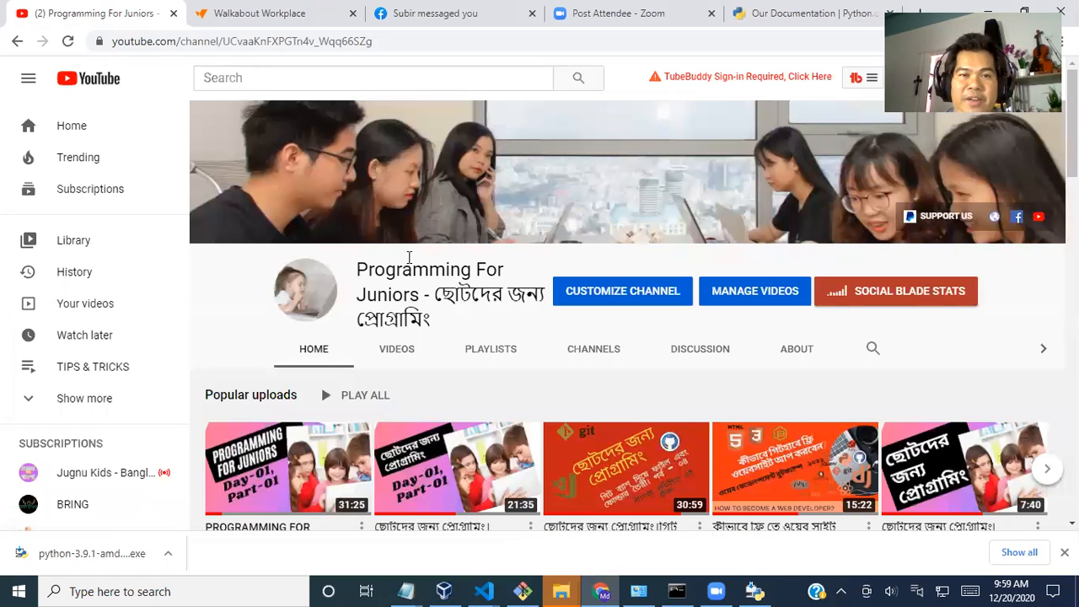
- Play the Programming For Juniors Day-01 video at 1.25x and then faster
scroll("down", 3)
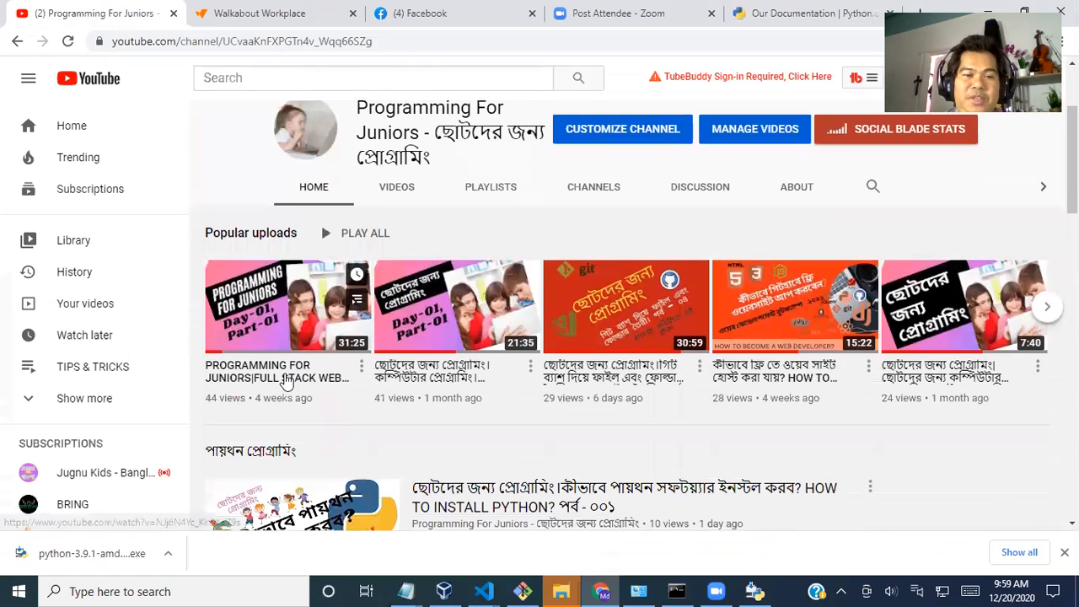
left_click(286, 306)
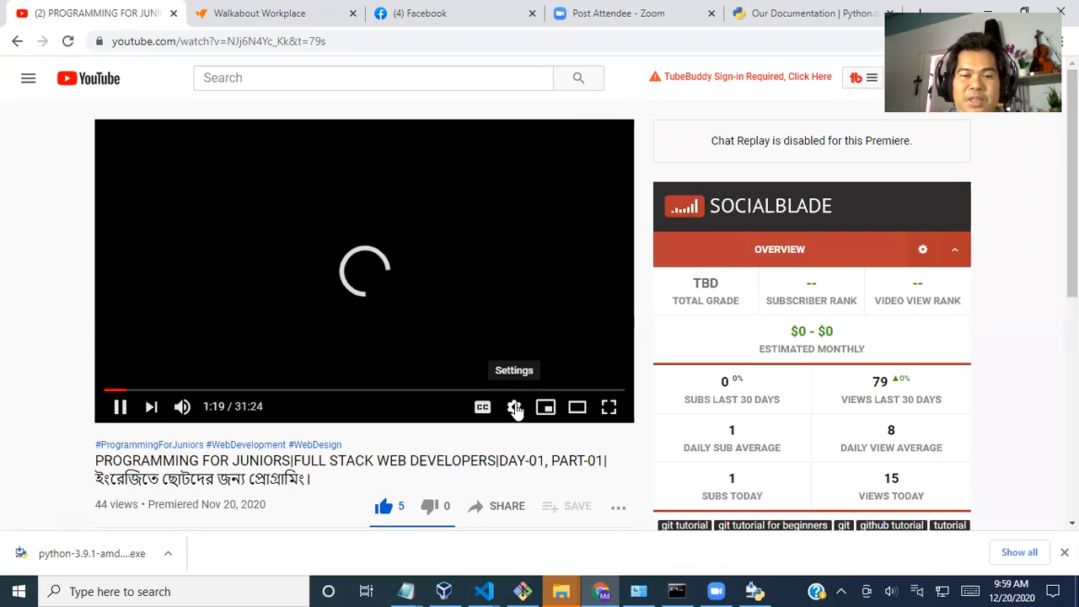
left_click(514, 407)
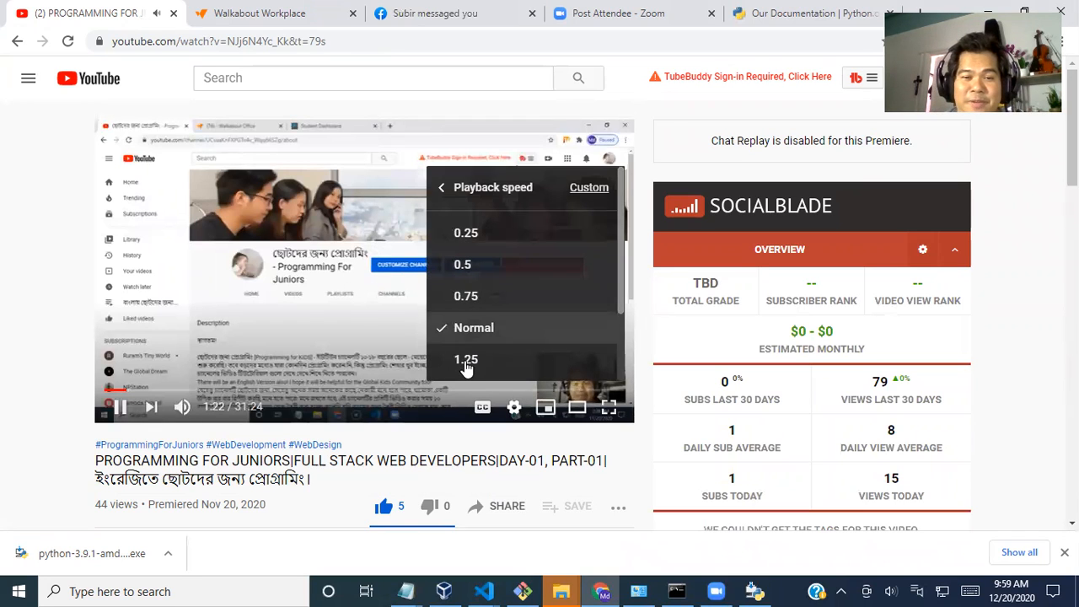
left_click(465, 364)
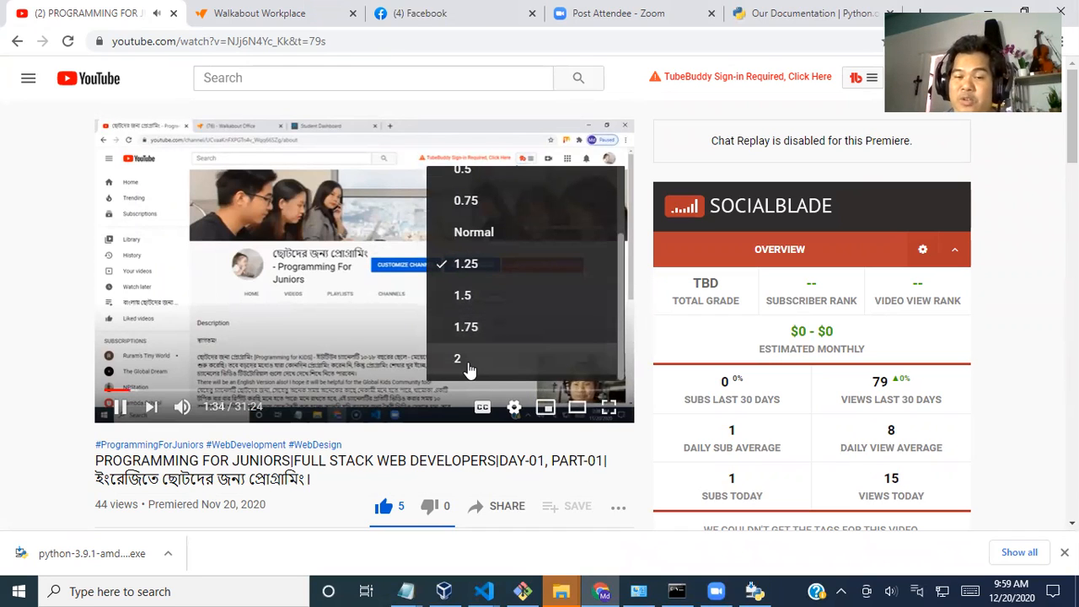
left_click(457, 357)
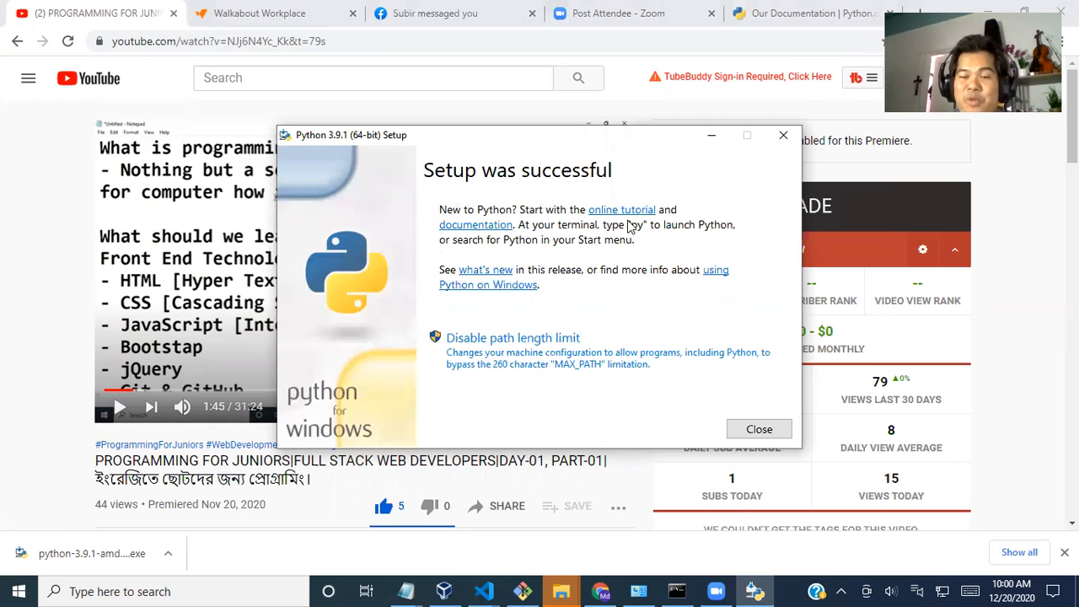
- Close the successful Python 3.9.1 Setup window and return to Command Prompt
left_click(758, 428)
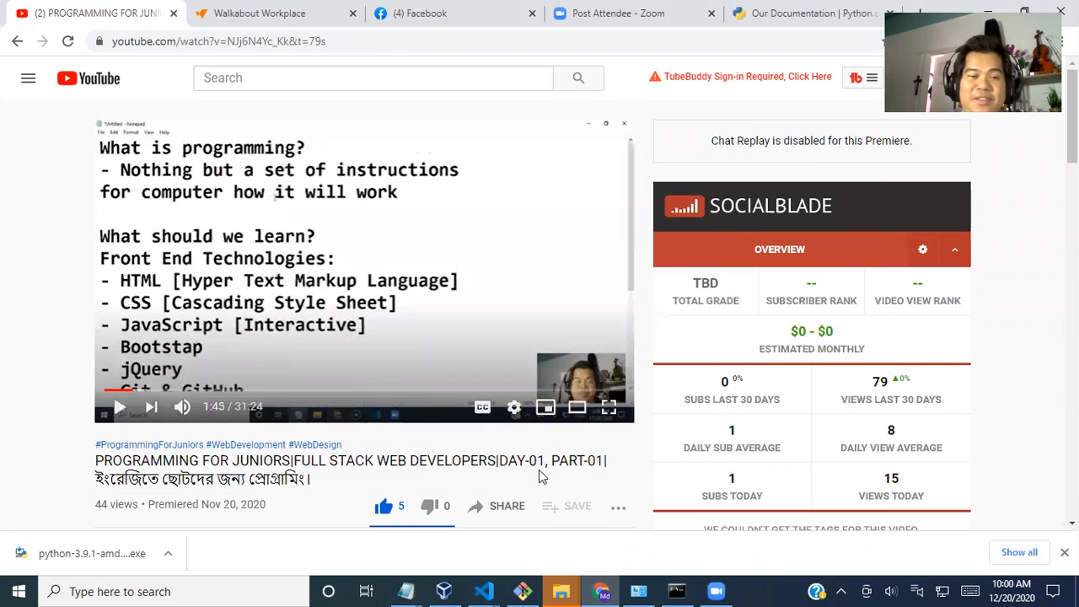
left_click(678, 590)
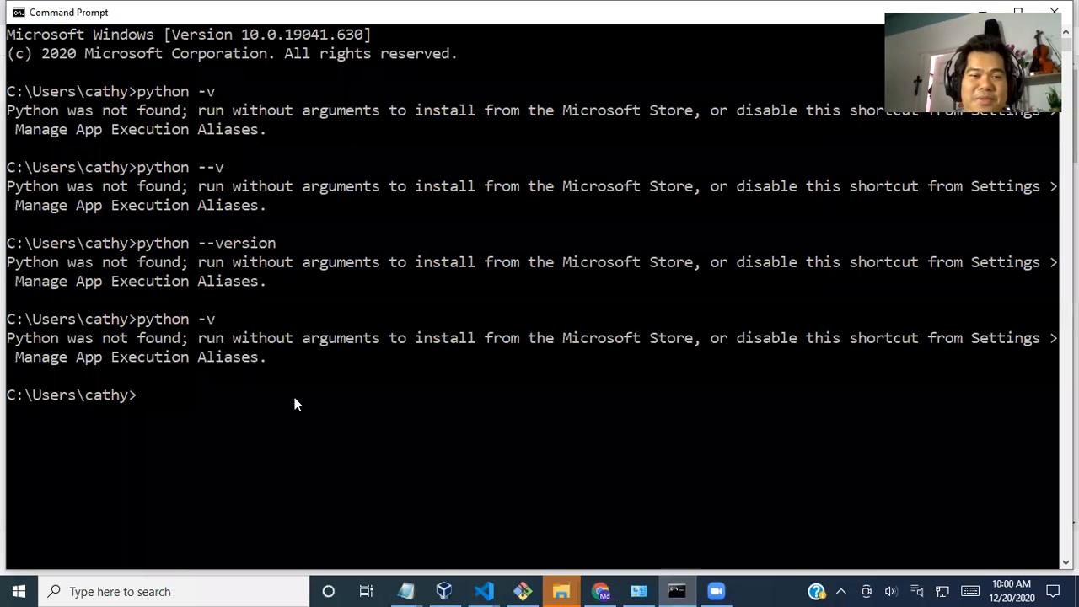
mouse_move(143, 408)
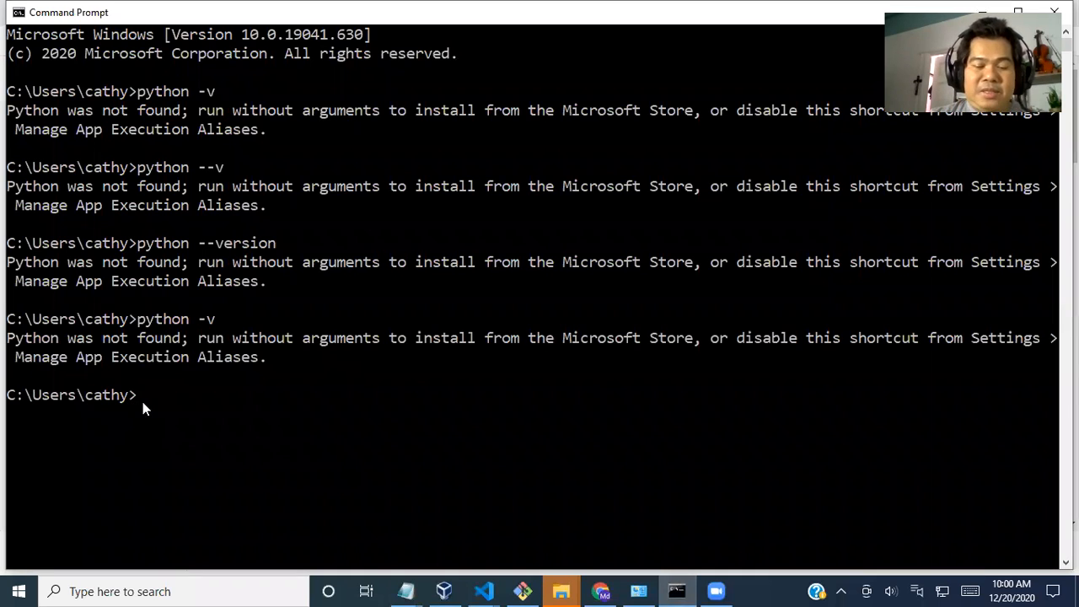
- Run python --v, getting an unknown-option usage message, and begin a new python command
type("python")
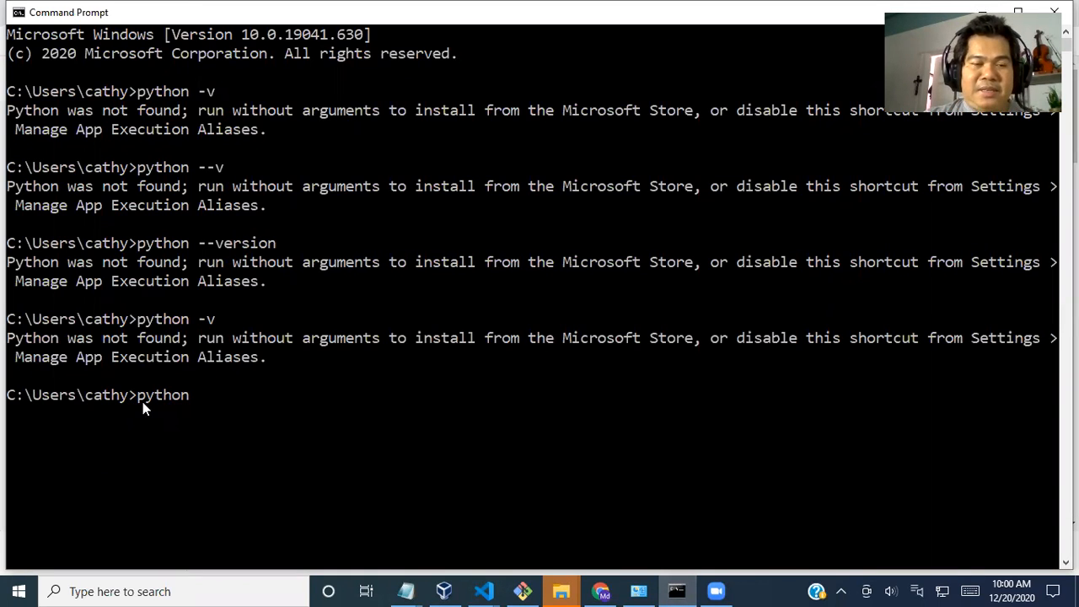
type("--")
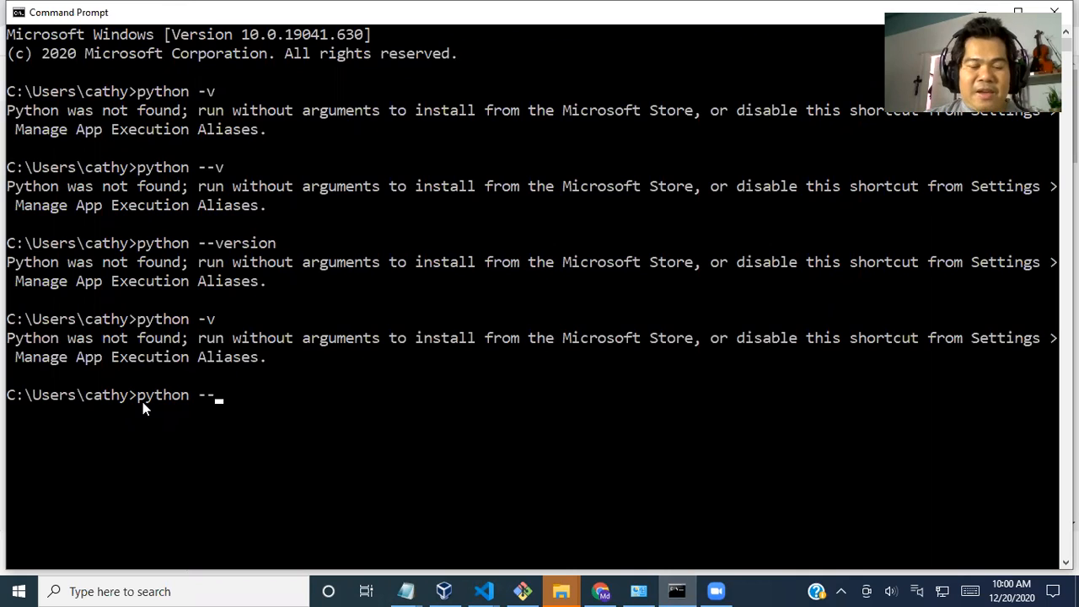
key("Return")
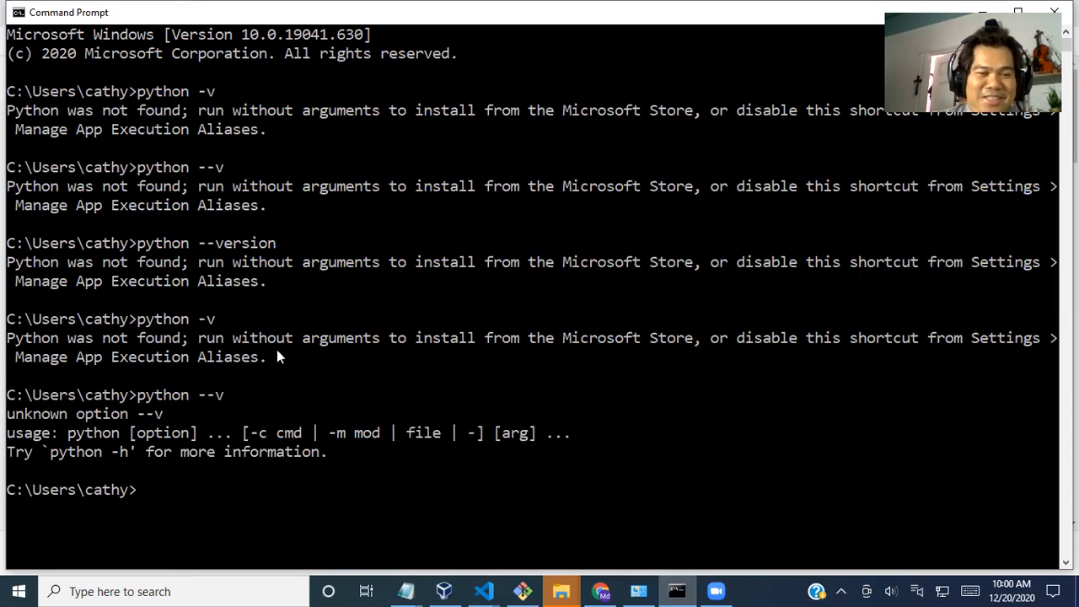
type("p")
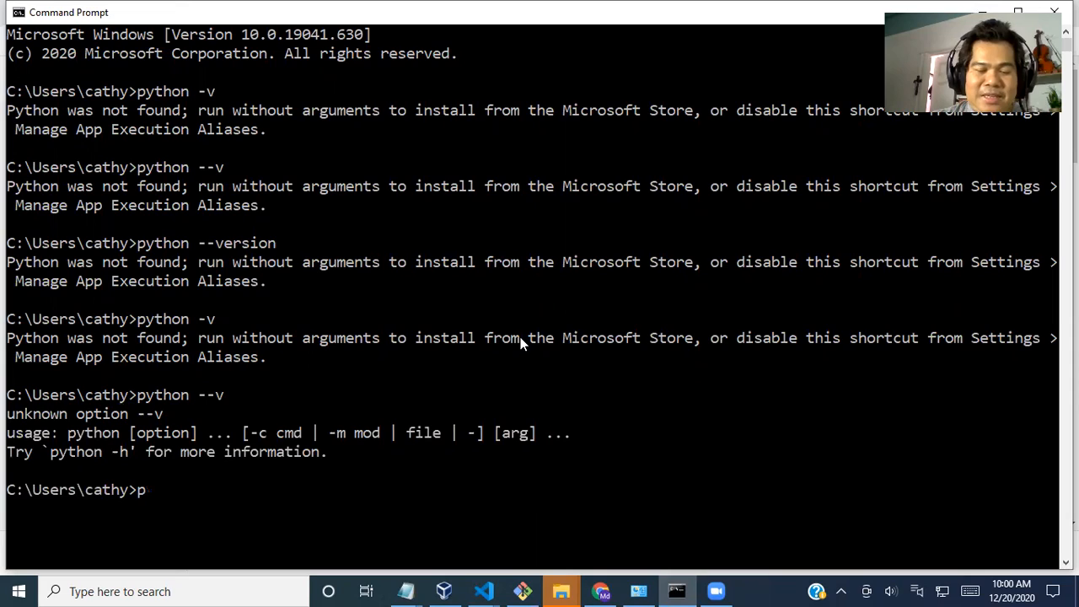
type("ython")
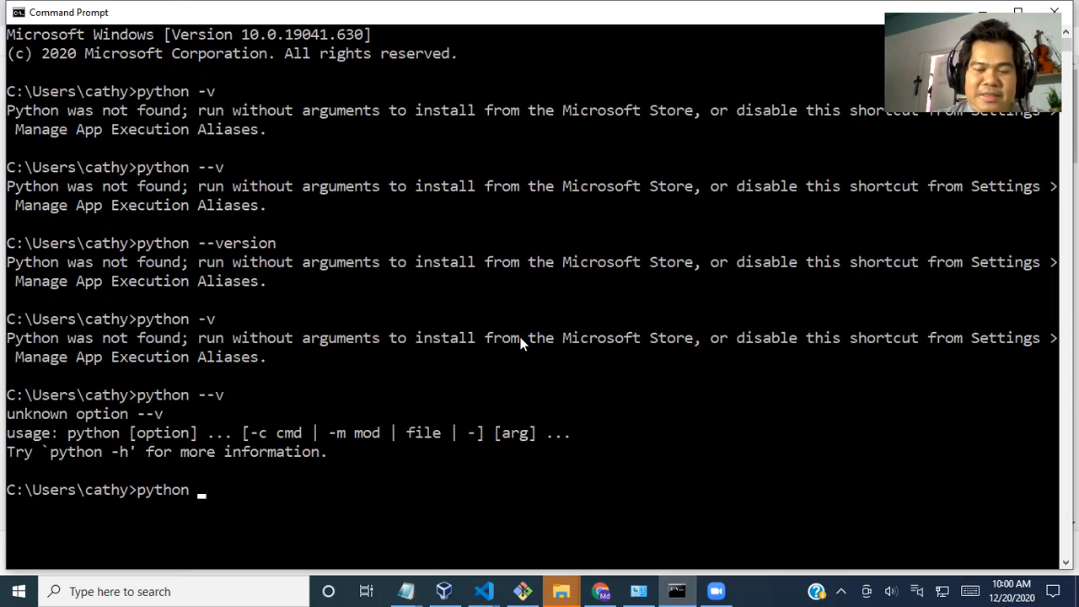
- Launch the Python 3.9.1 interactive shell from Command Prompt
key("Return")
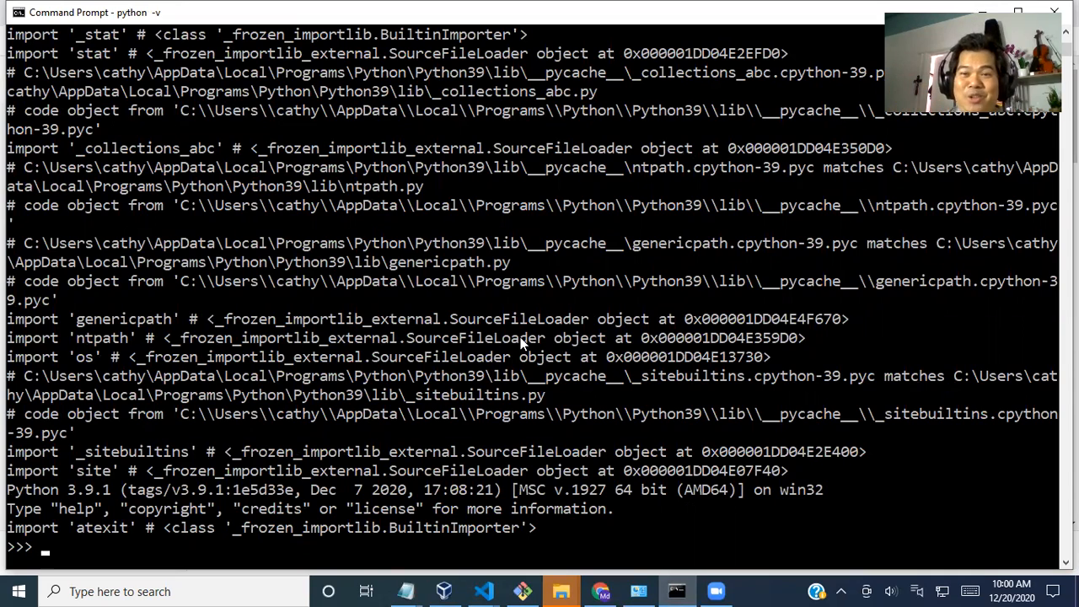
mouse_move(115, 467)
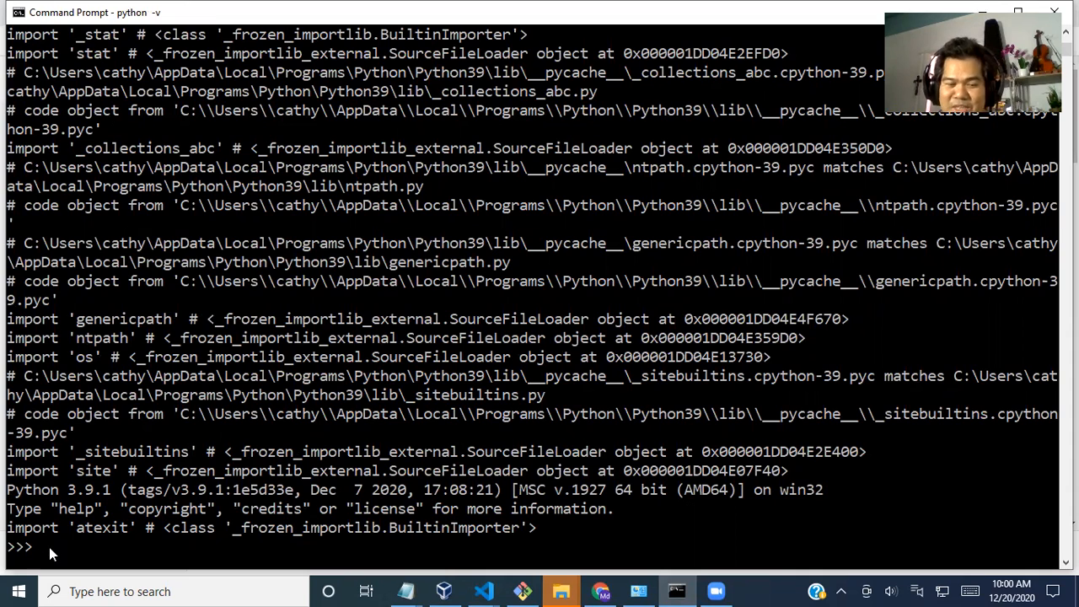
- Try cls, clear and exit at the >>> prompt, getting NameErrors and an exit hint, then interrupt with Ctrl+C
type("cls")
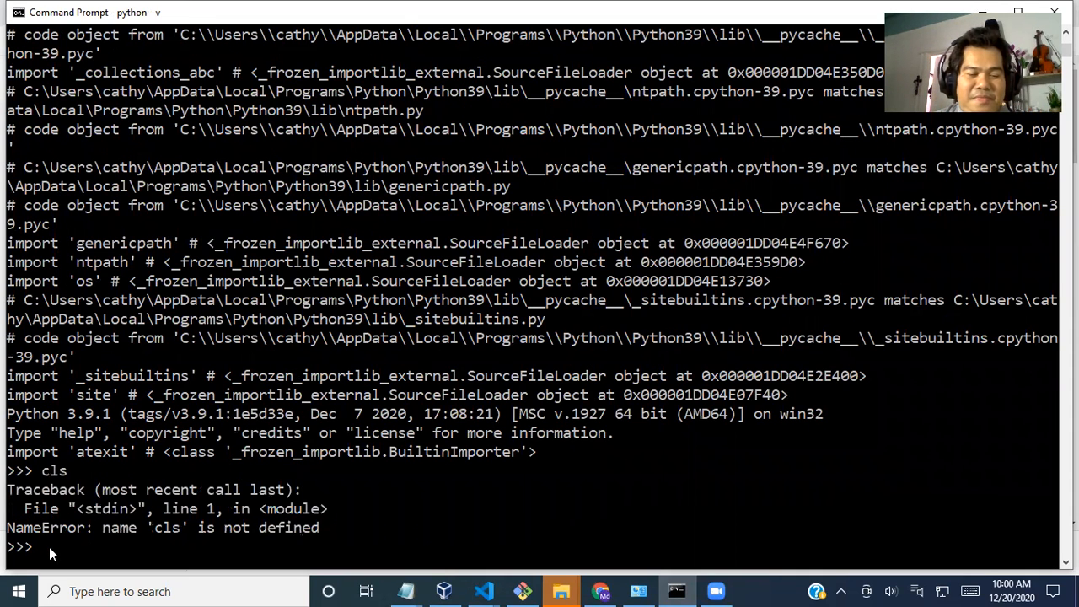
type("clear")
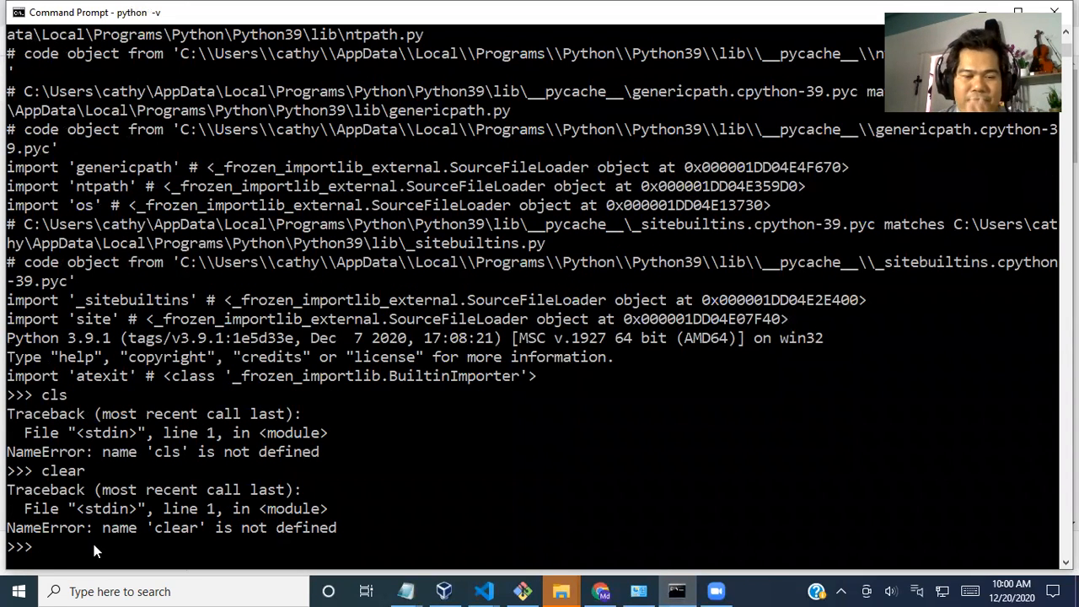
type("cls")
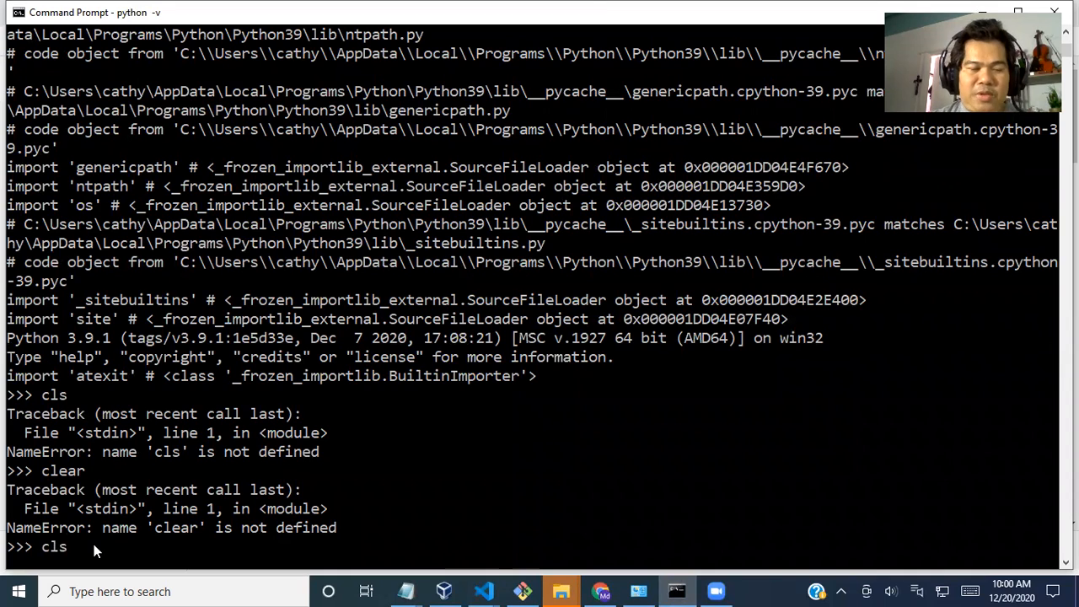
key("Return")
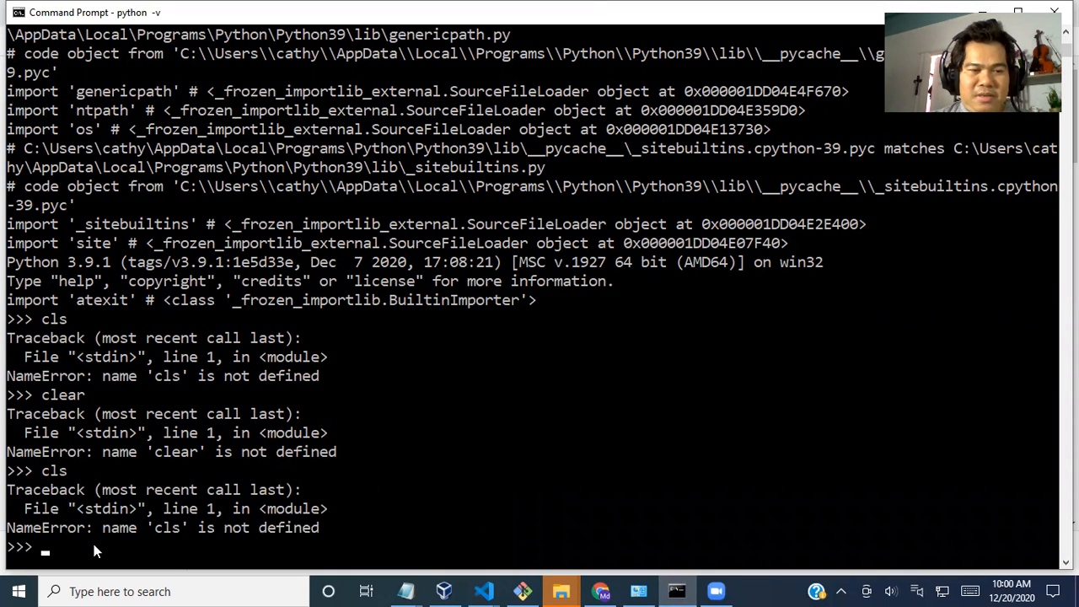
type("exit")
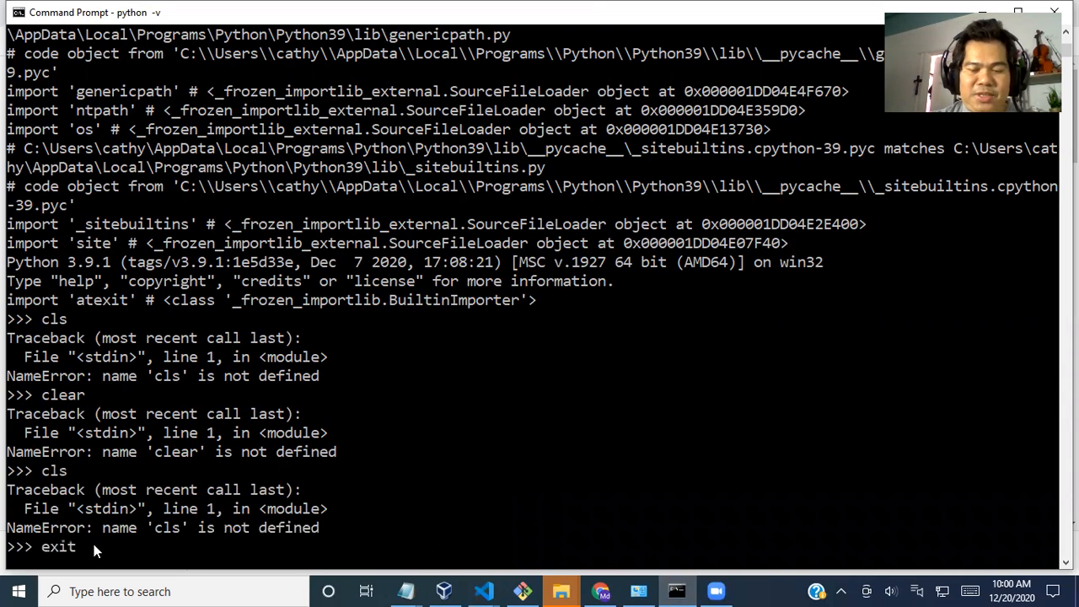
key("Return")
type("cls")
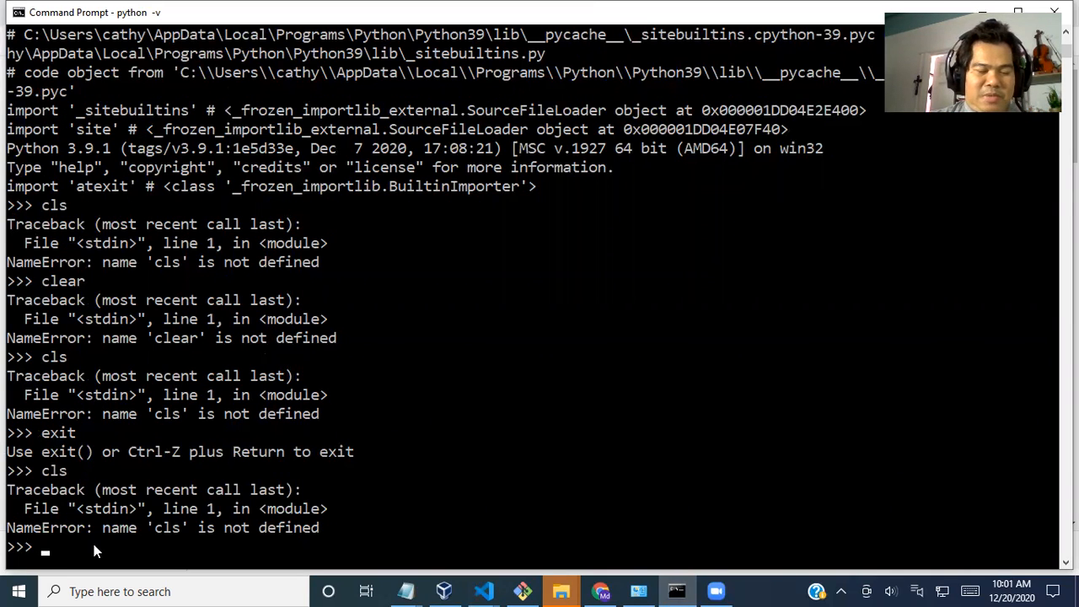
key("ctrl+c")
type("pritnt")
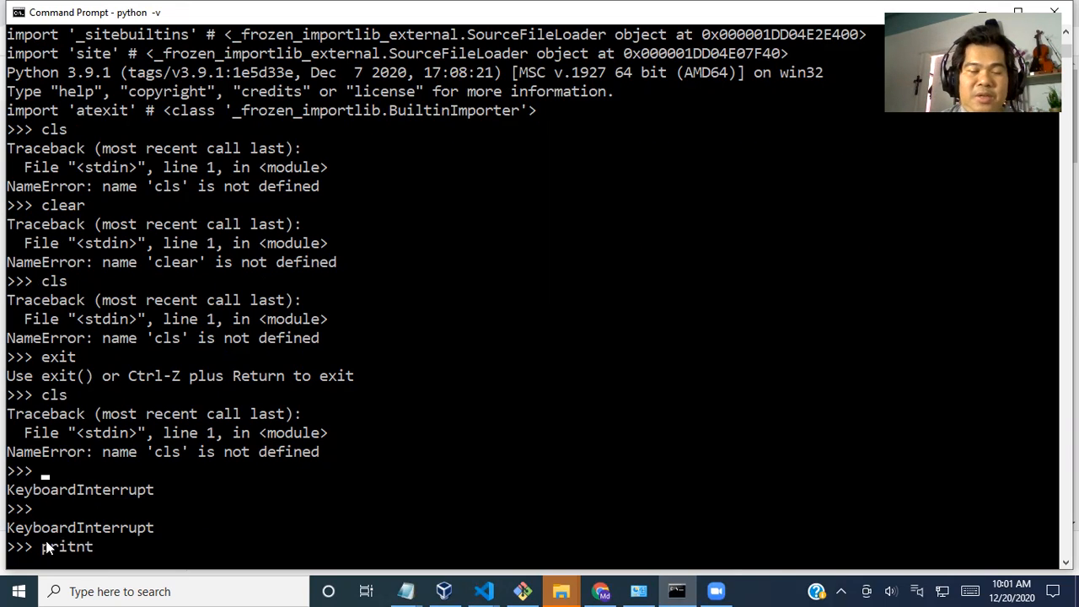
- Enter print("Hello world") at the Python prompt to output Hello world
key("Backspace")
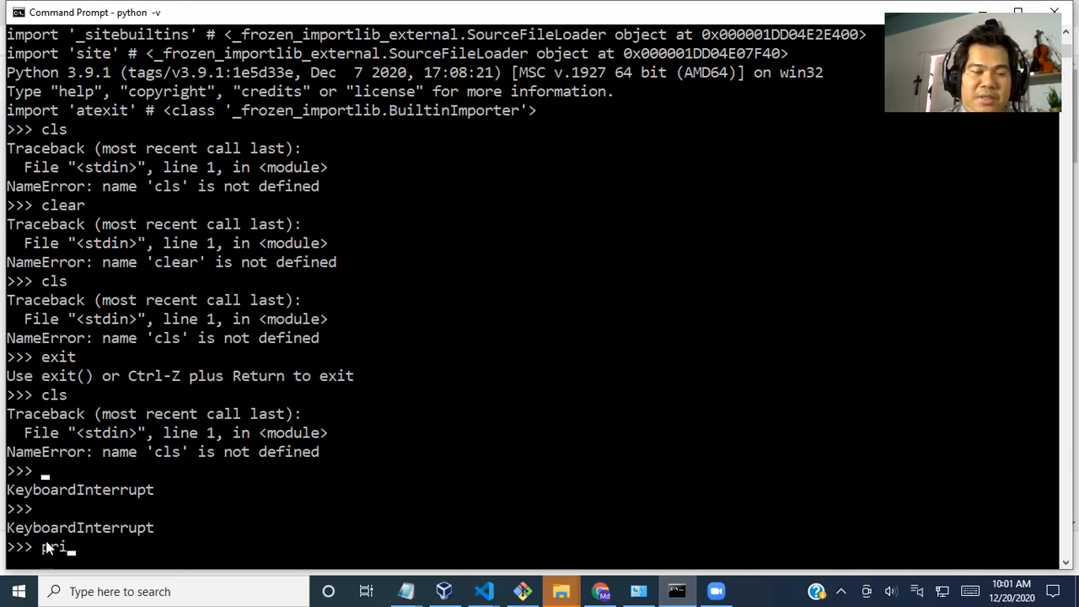
type("nt")
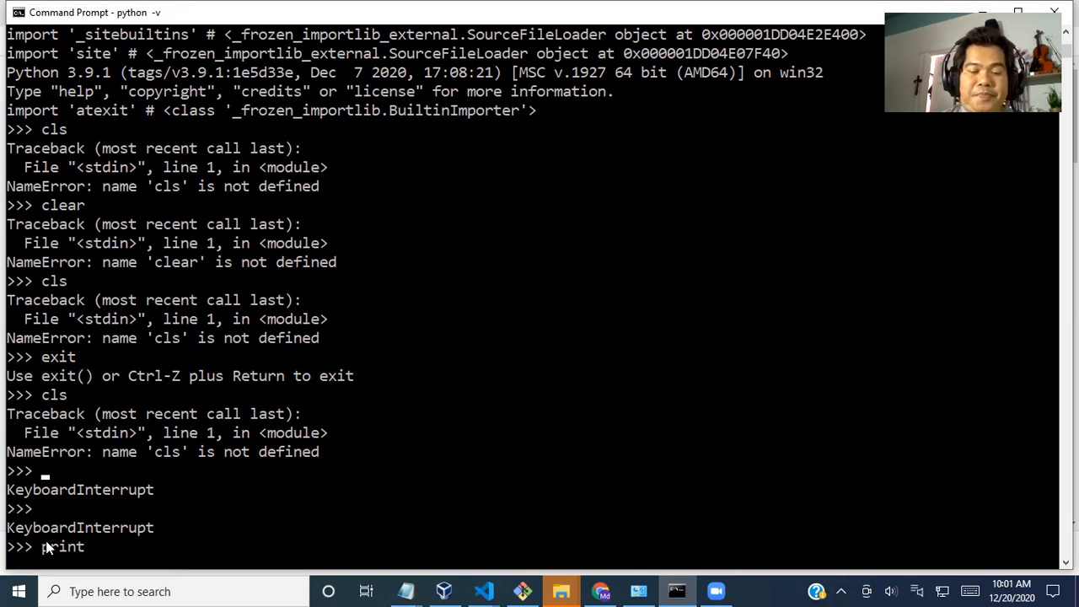
type("(")
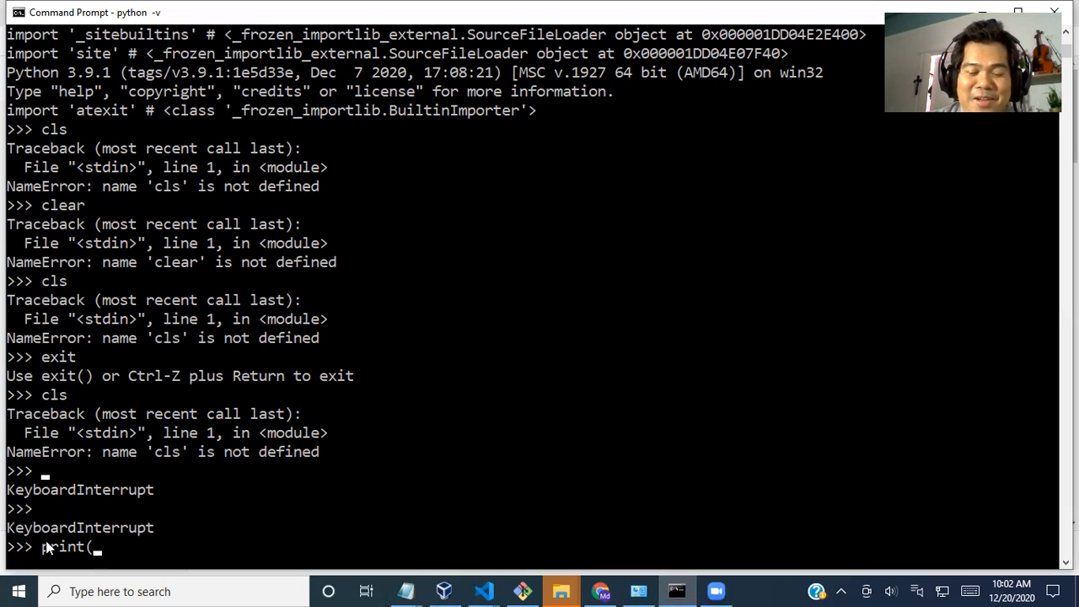
type("\"Hello")
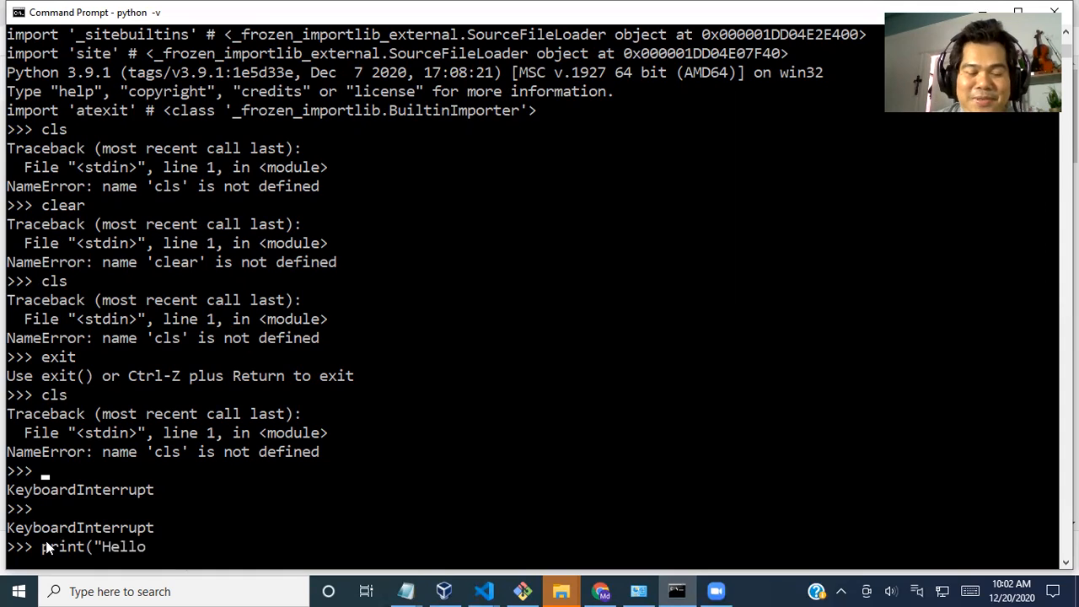
type("world")
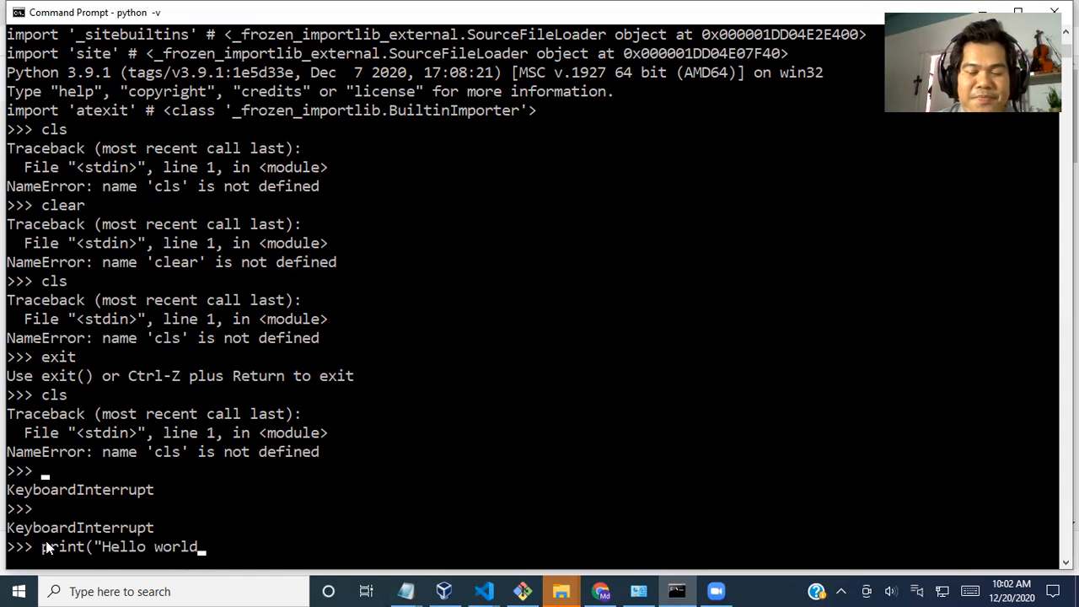
type("\")")
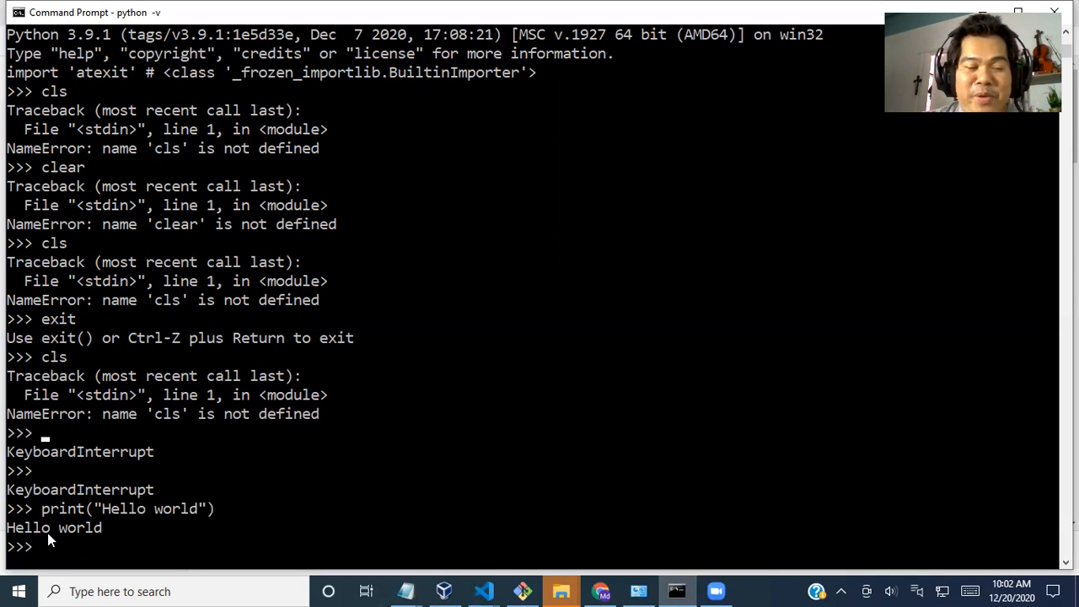
- Assign the string "Python is easy" to variable a, first attempt raising a SyntaxError
type("a")
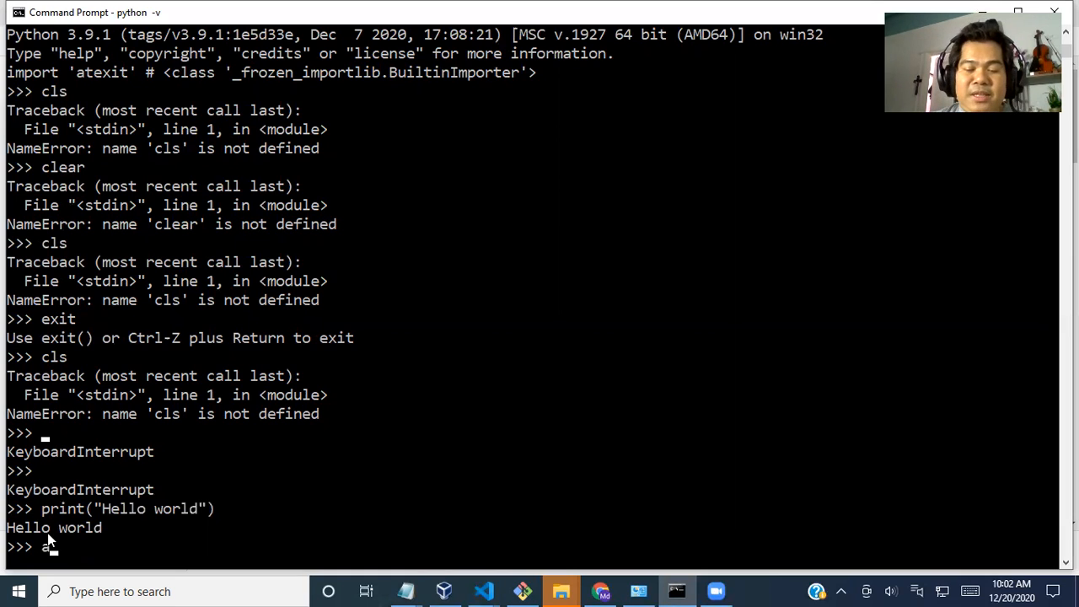
type("=")
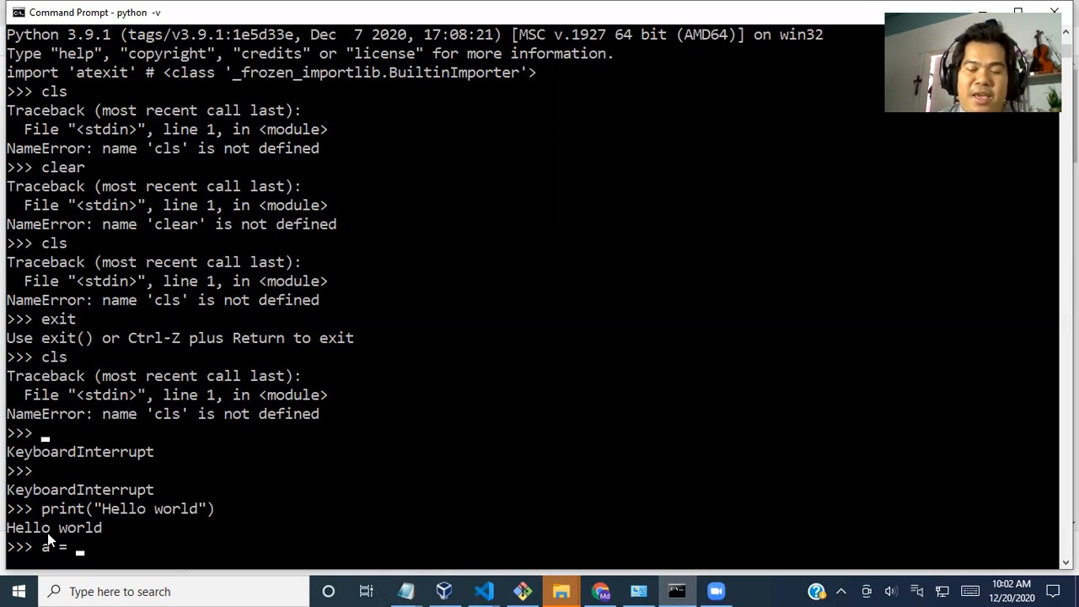
type("\"Py")
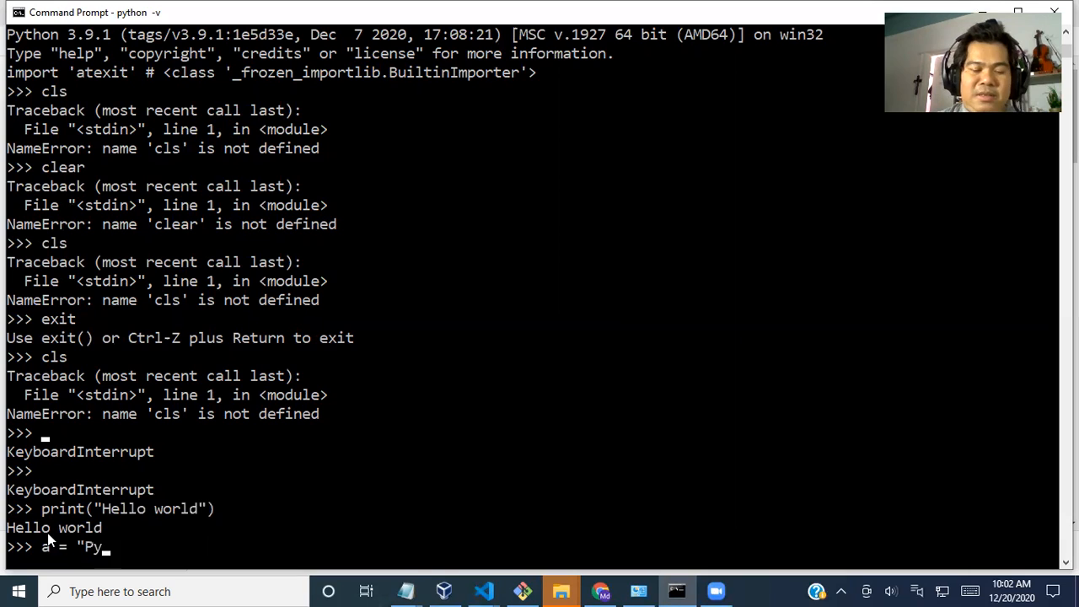
type("thon is e")
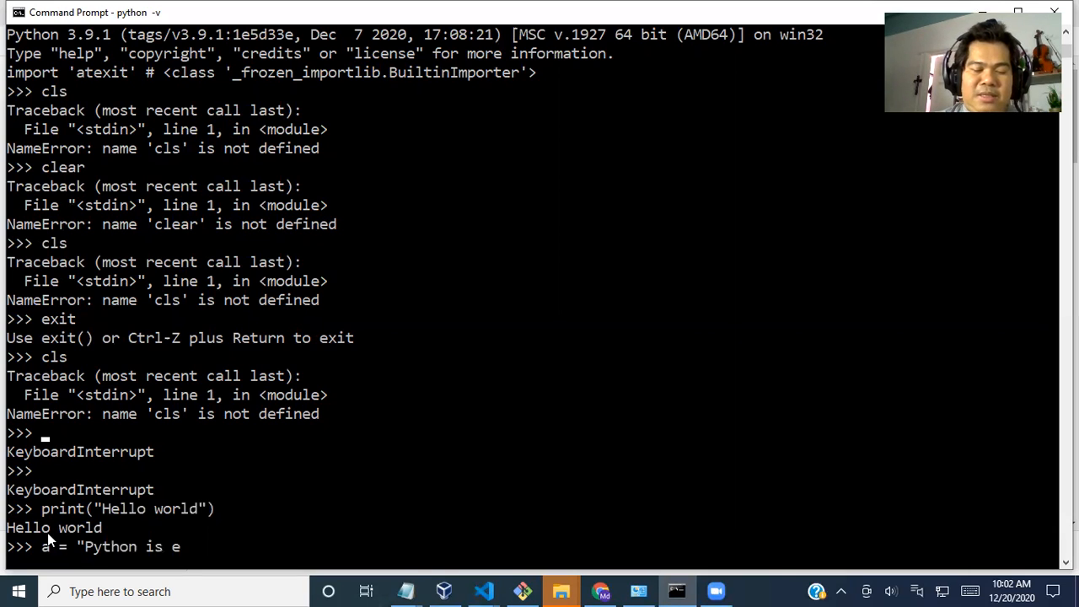
type("asy")
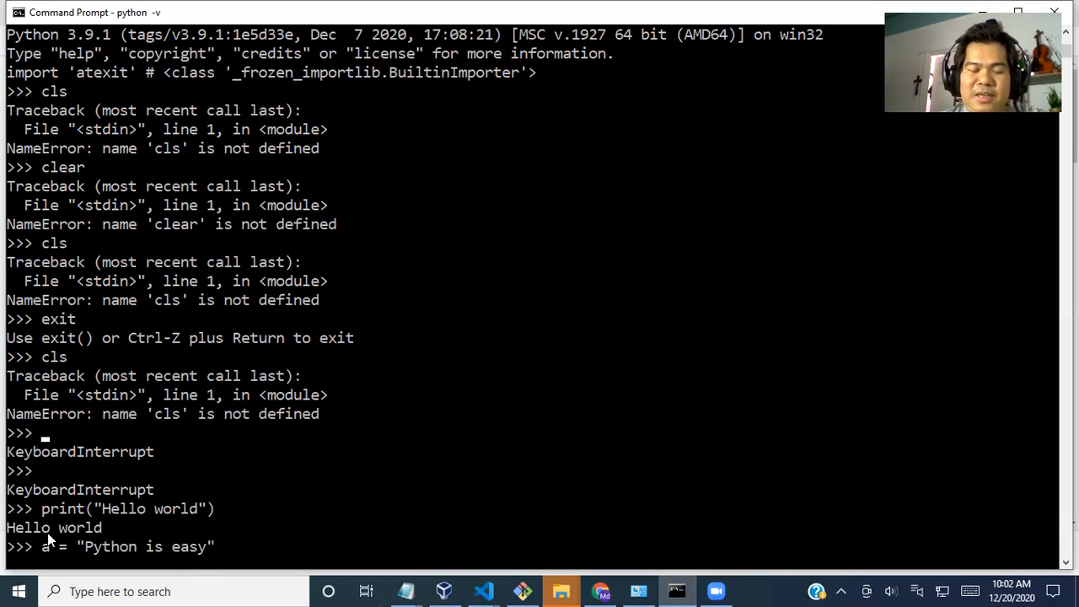
type(")")
key("Return")
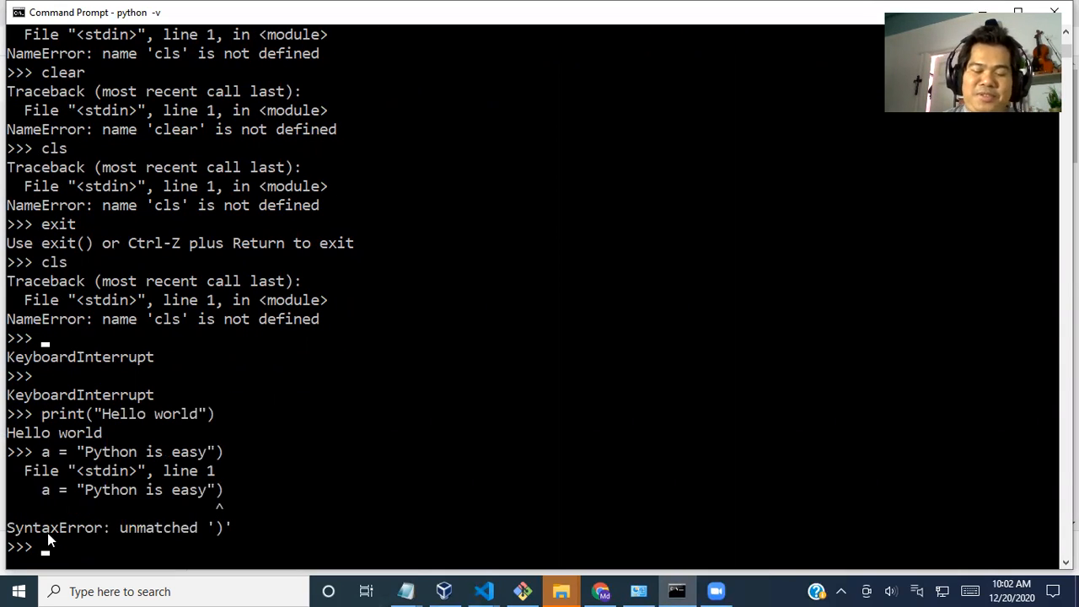
- Re-enter a = "Python is easy" correctly and print the value of a
type("a = \"Python is easy\")")
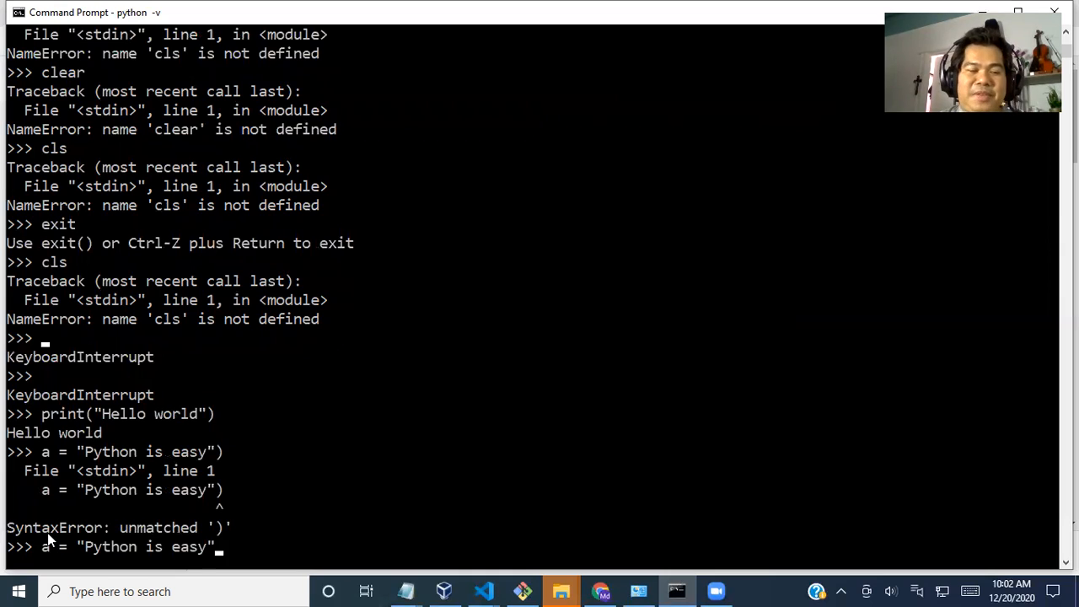
mouse_move(271, 542)
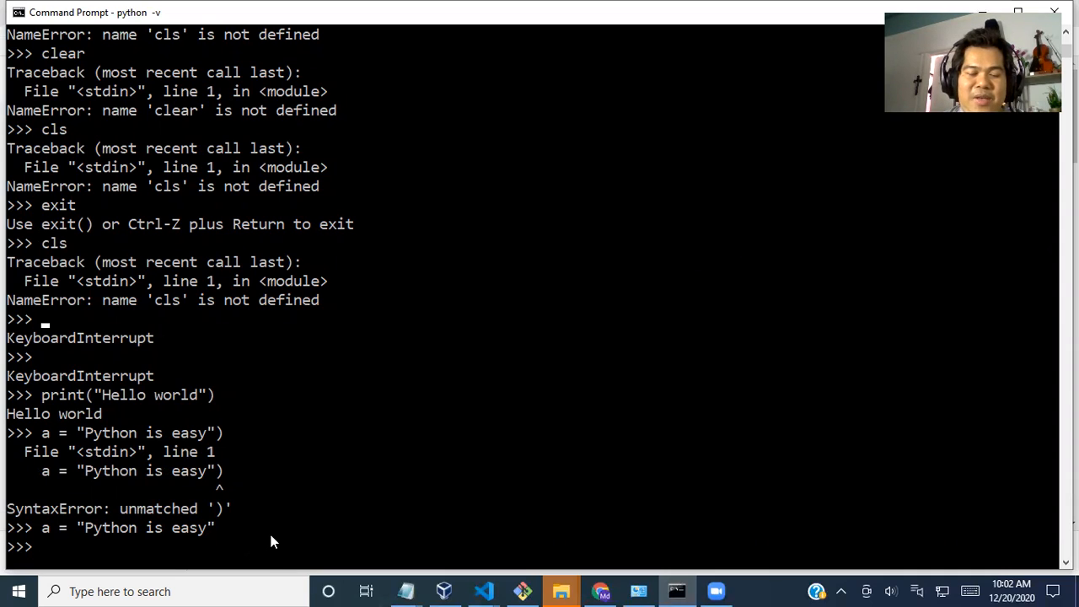
type("print(")
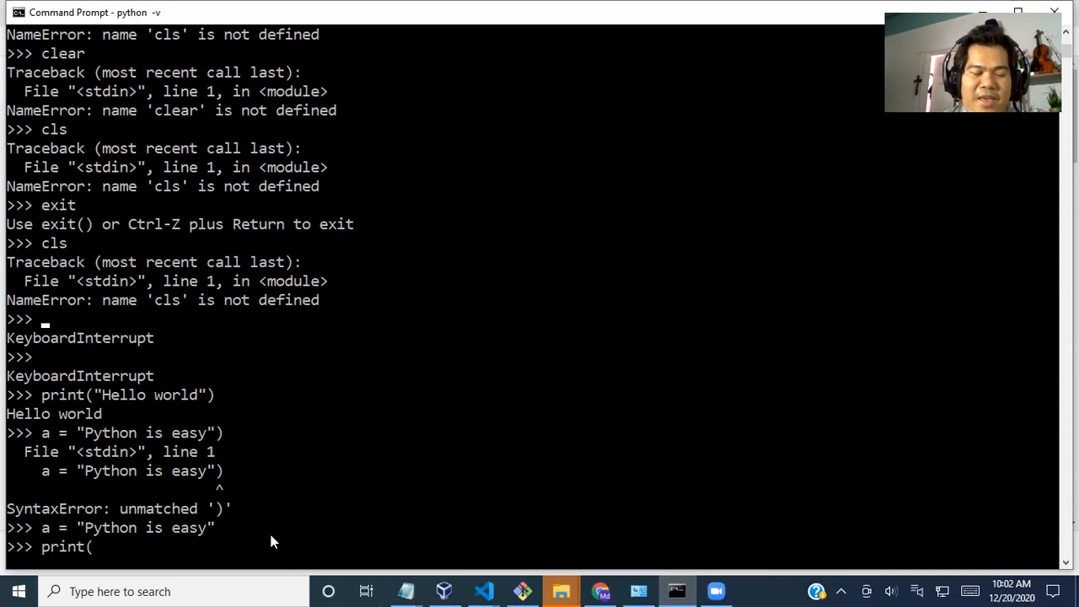
type("a)")
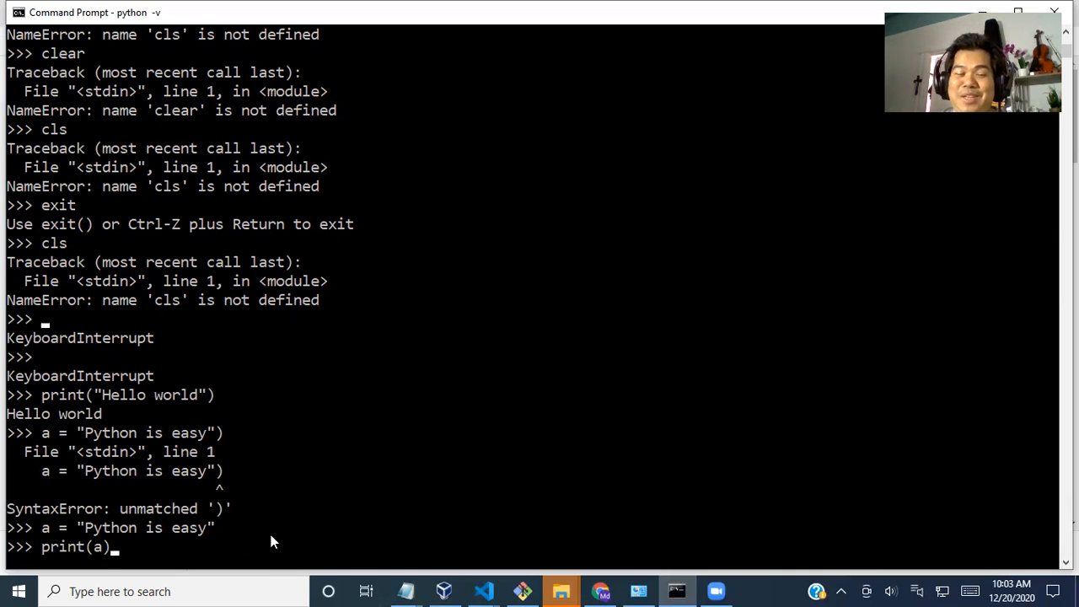
mouse_move(47, 532)
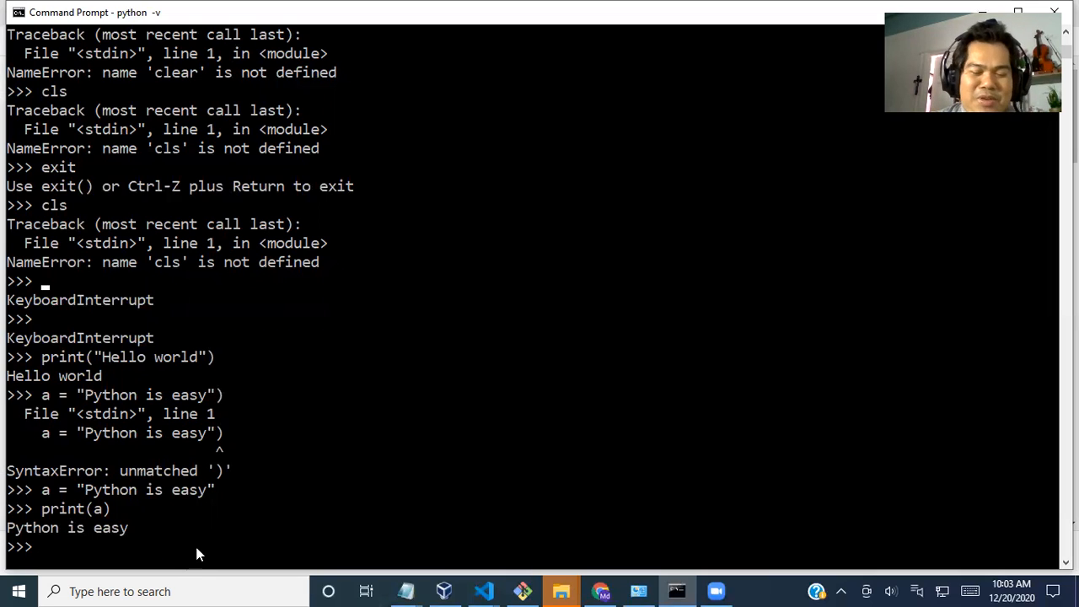
- Set a = 1000 and b = 50, store their sum in c and print it (1050)
type("a =")
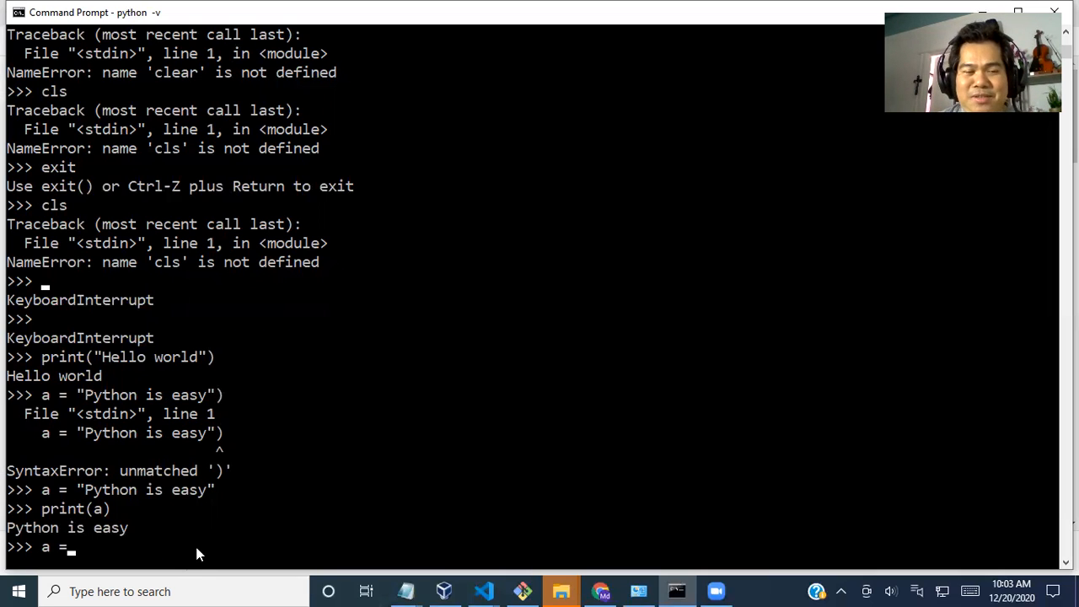
mouse_move(162, 499)
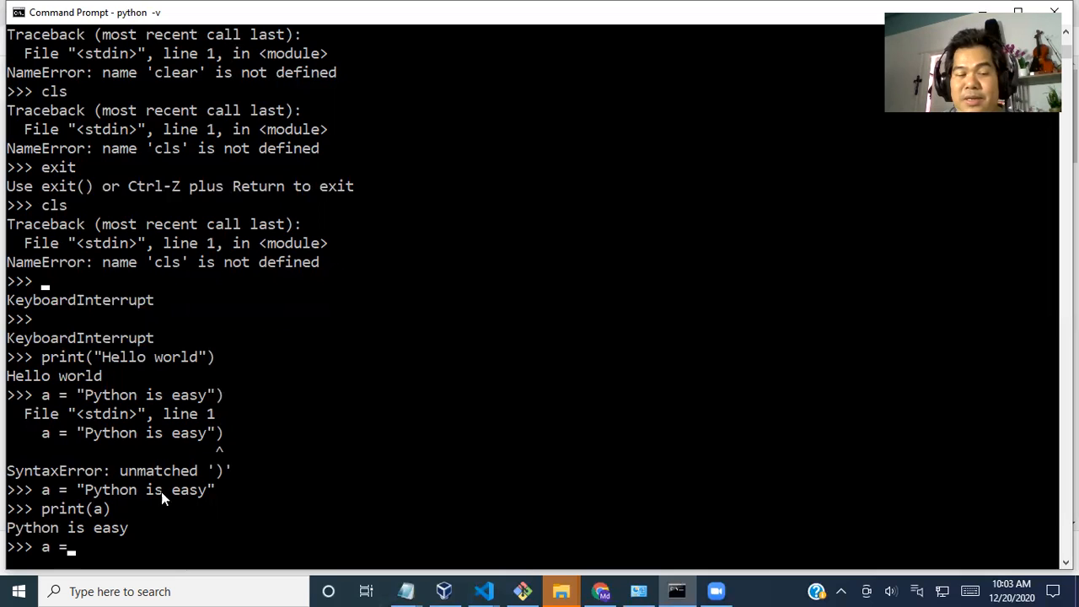
mouse_move(125, 495)
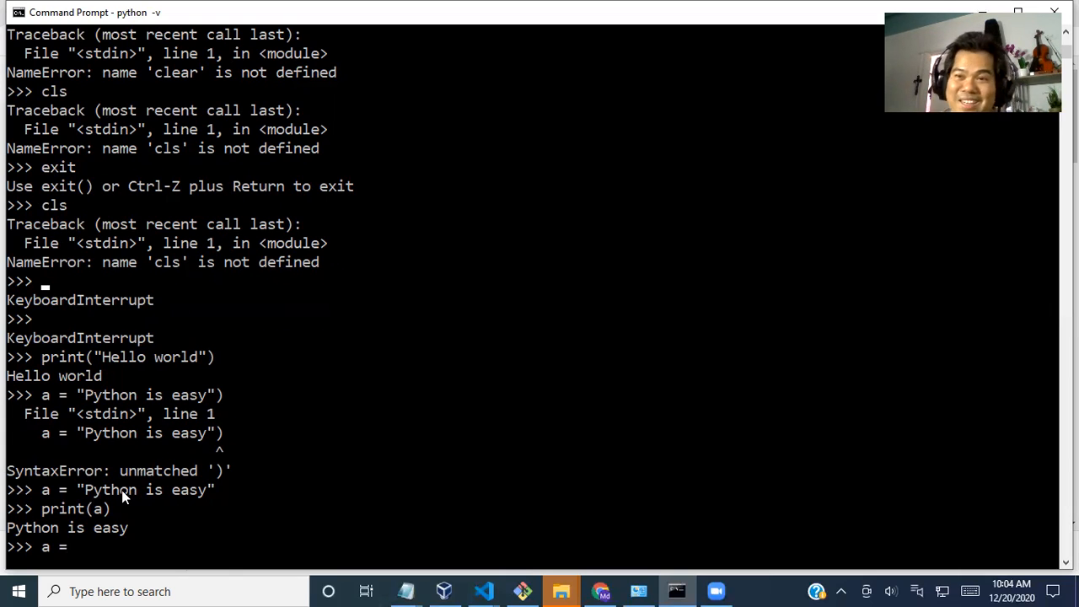
type("=")
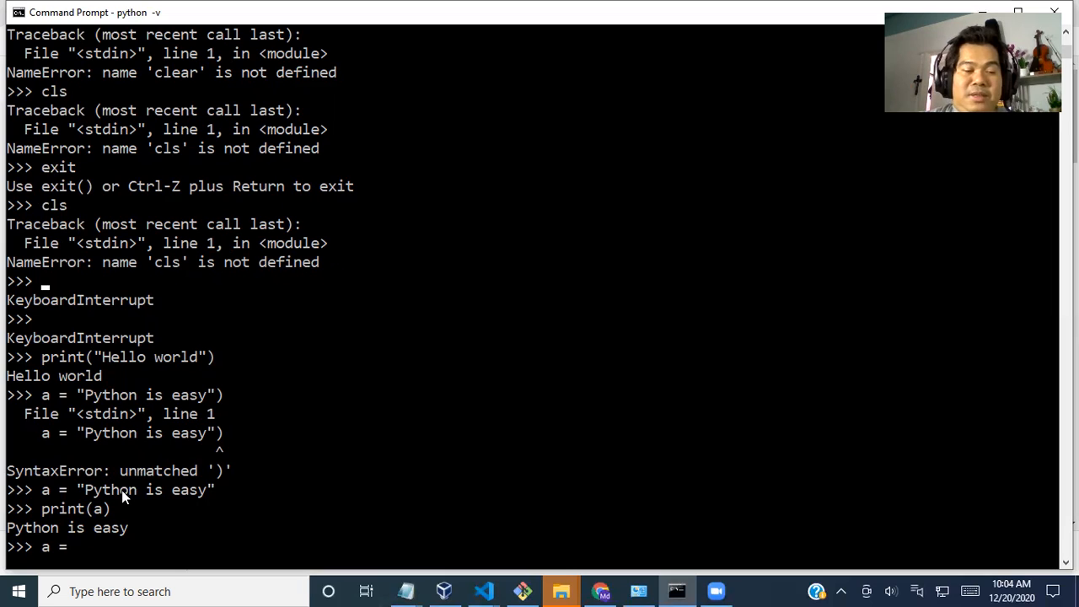
type("1000")
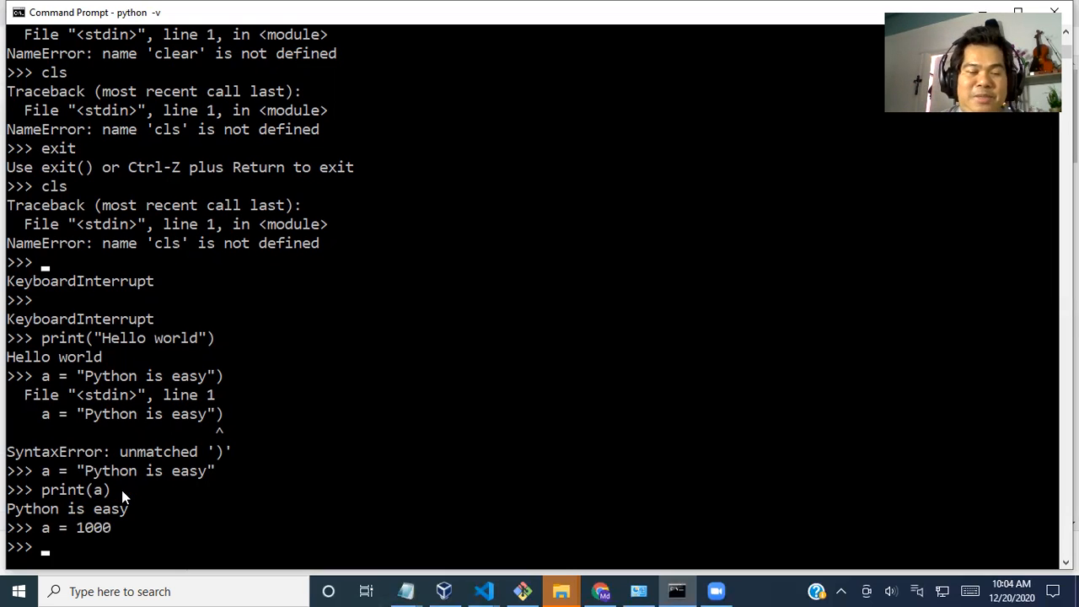
type("b =")
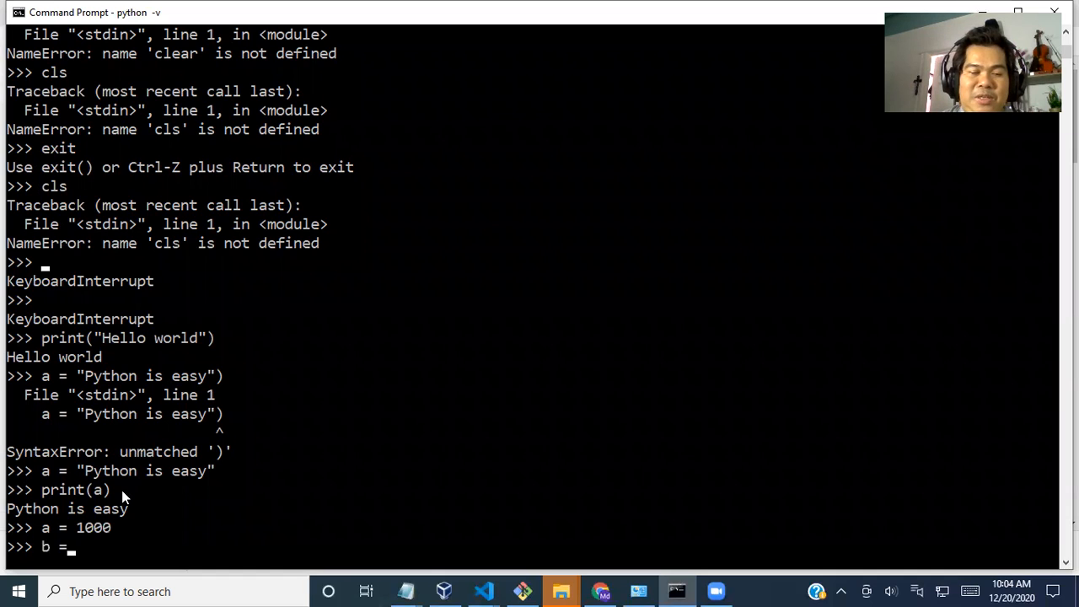
type("50")
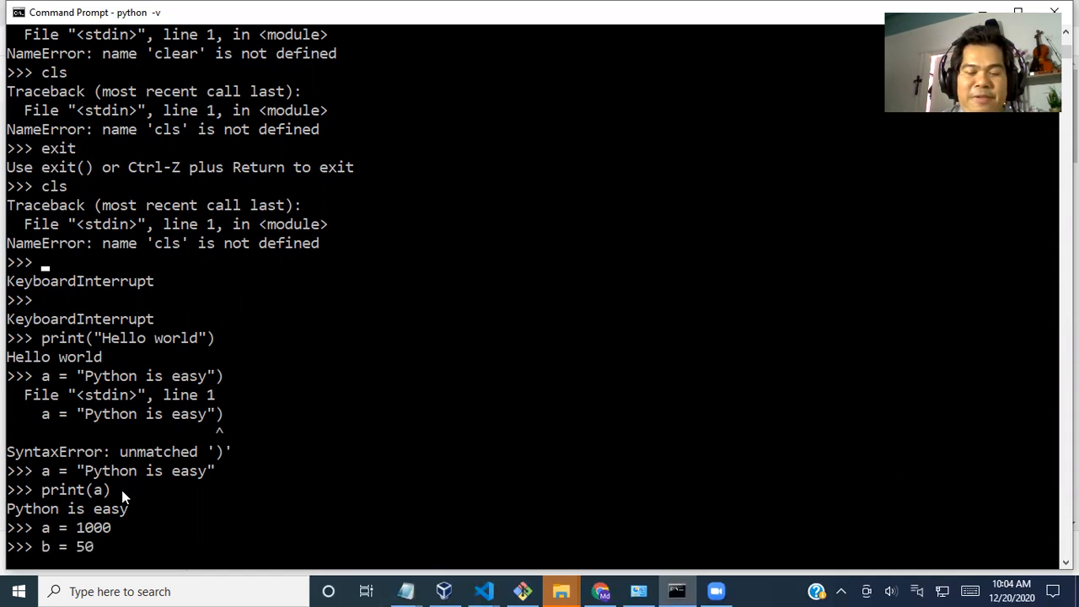
type("c")
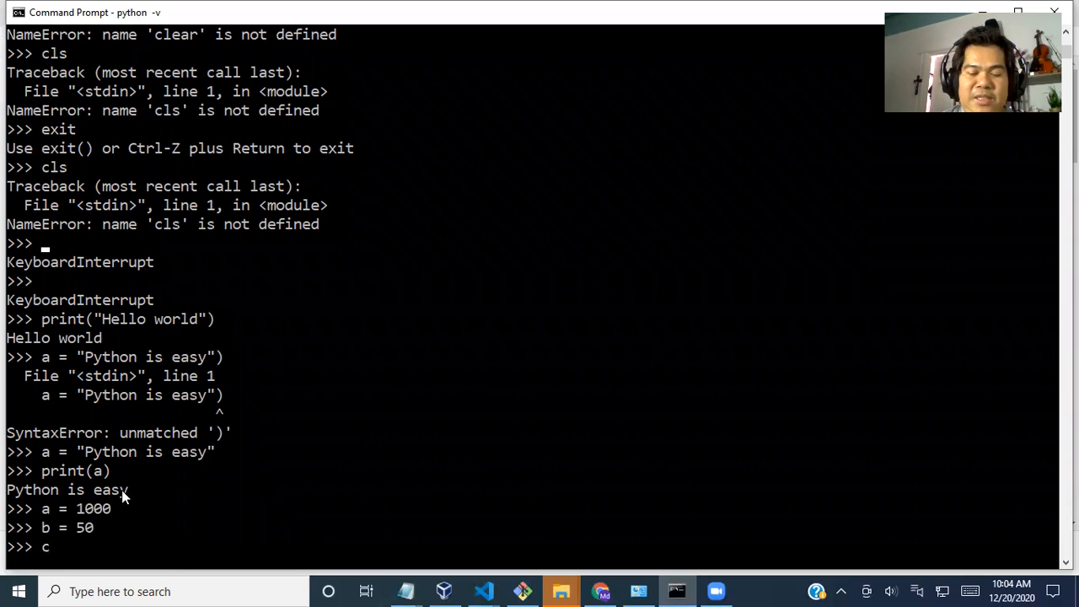
type("= a")
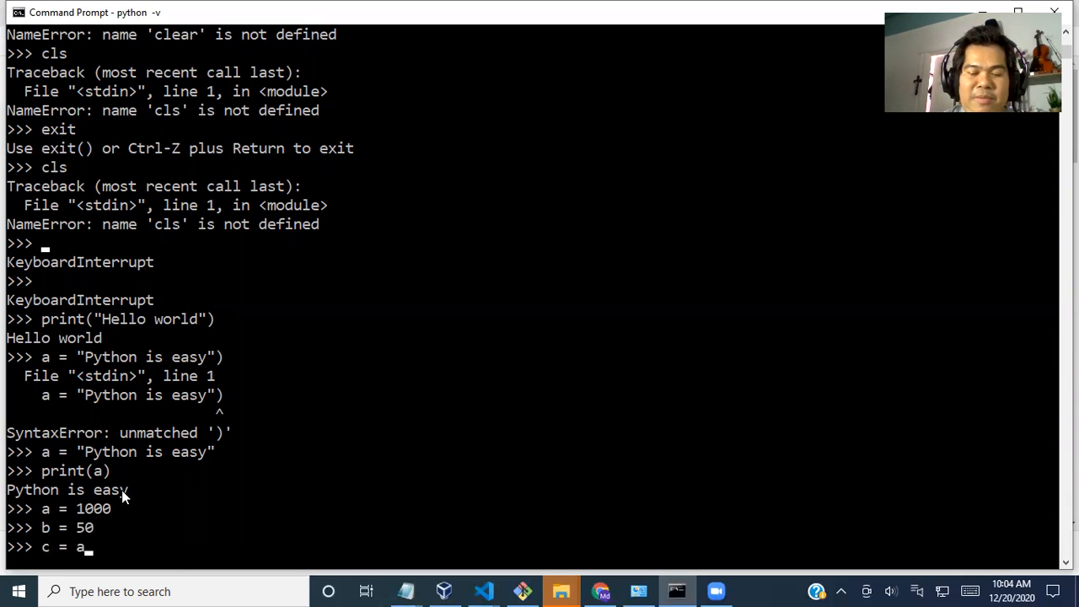
type("+b")
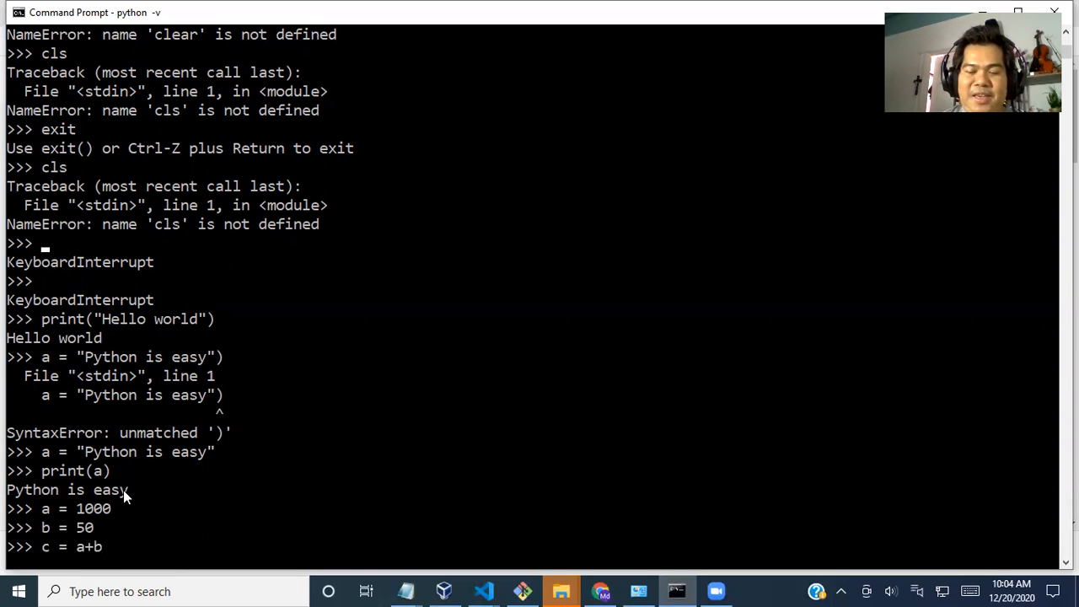
type("pr")
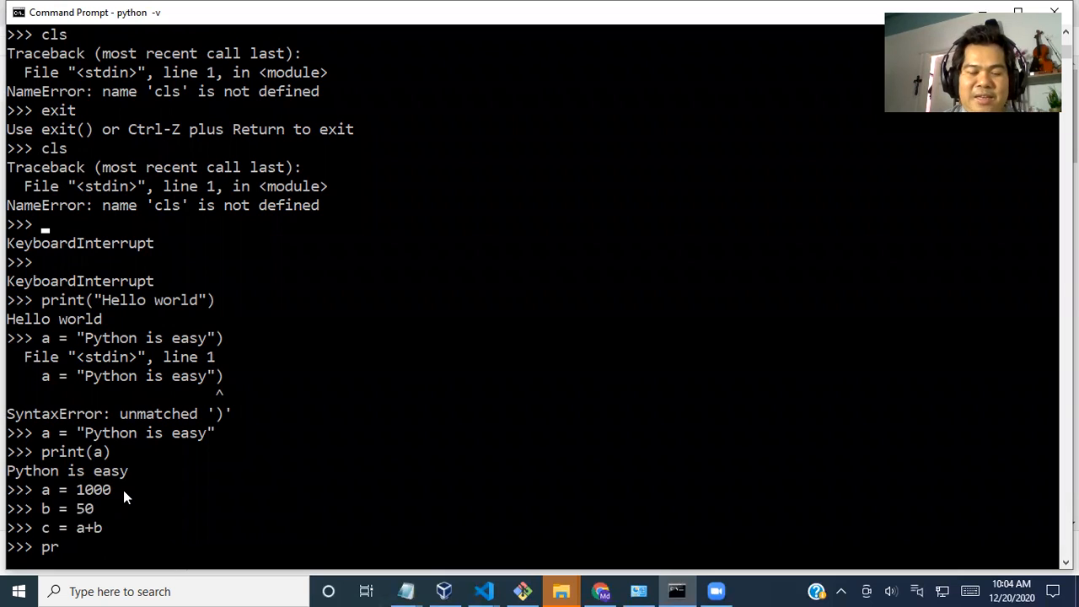
type("int(c)")
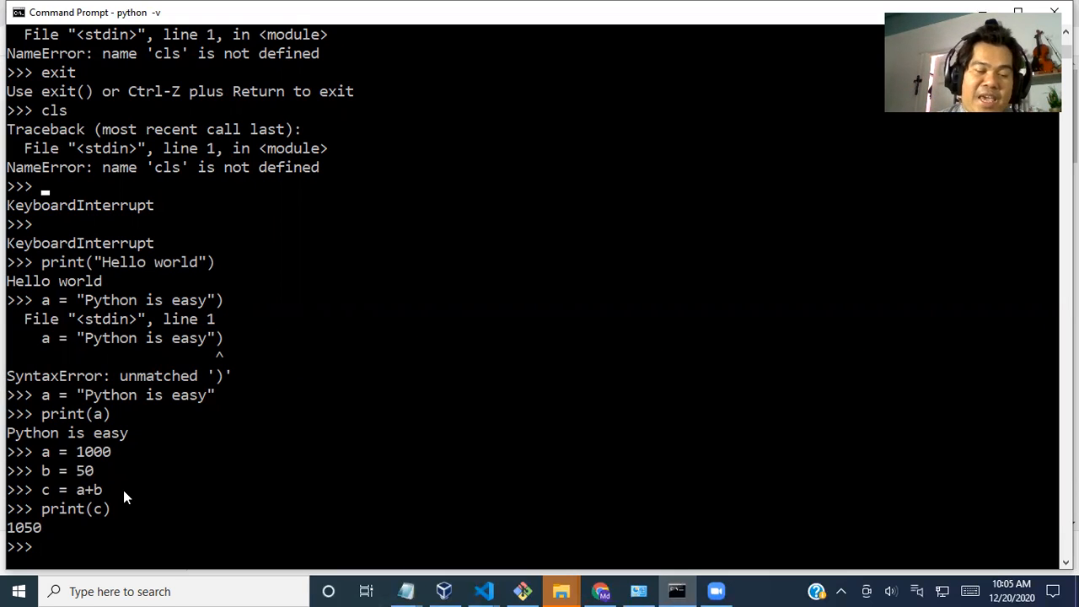
- Print a divided by b, showing 20.0
type("print")
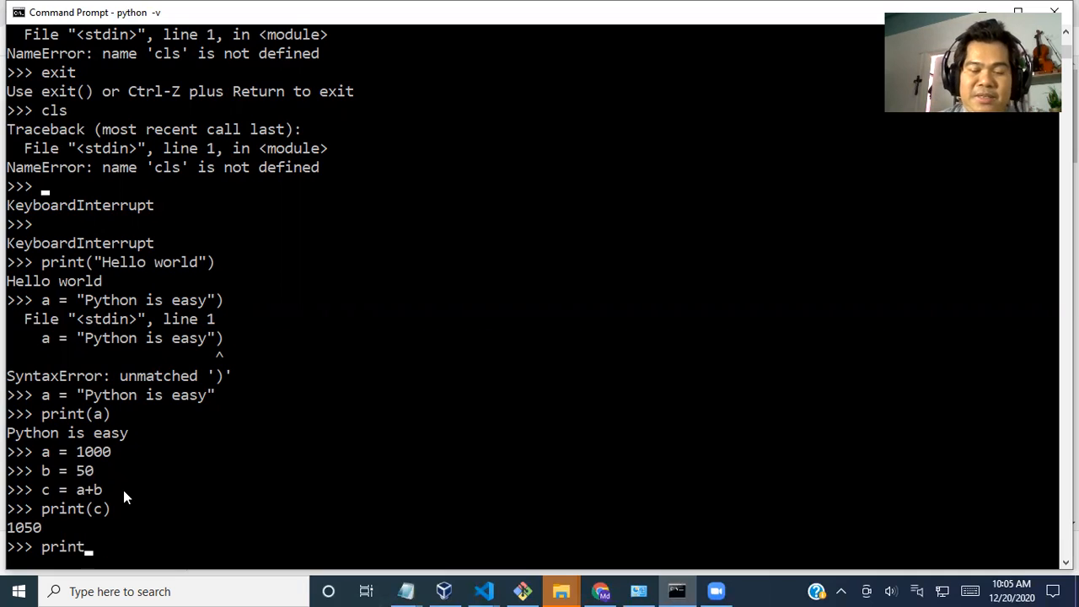
type("(a")
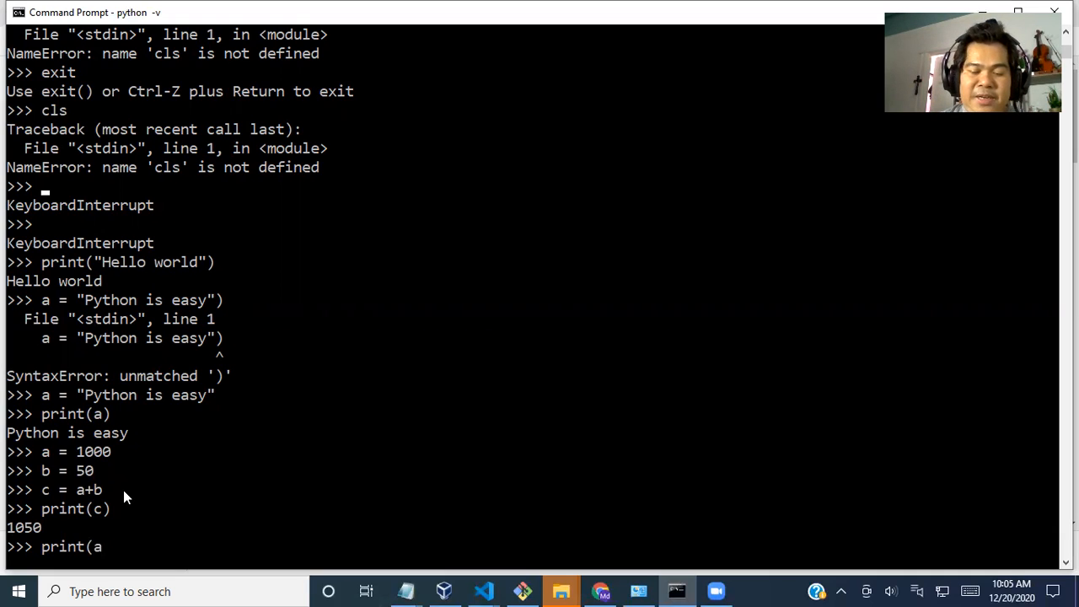
type("/b")
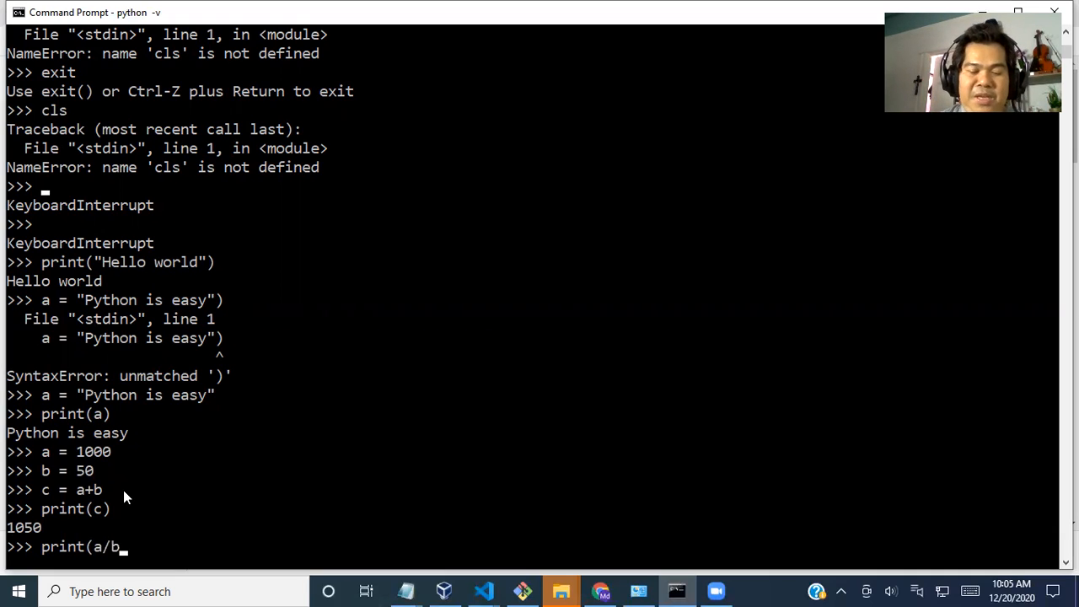
key("Return")
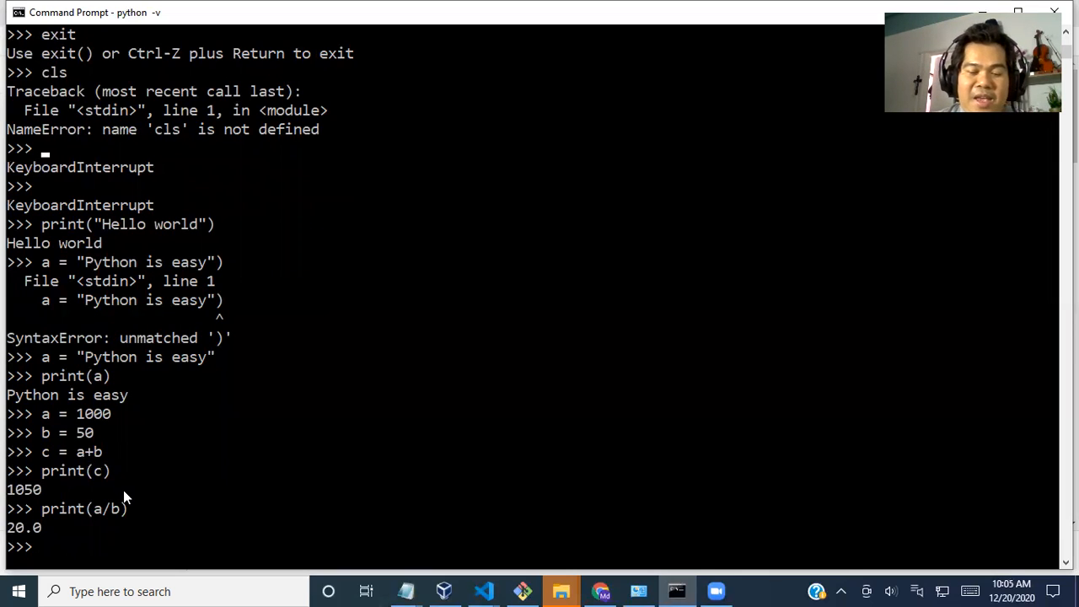
- Print a times b (50000), then a minus b (950)
type("print")
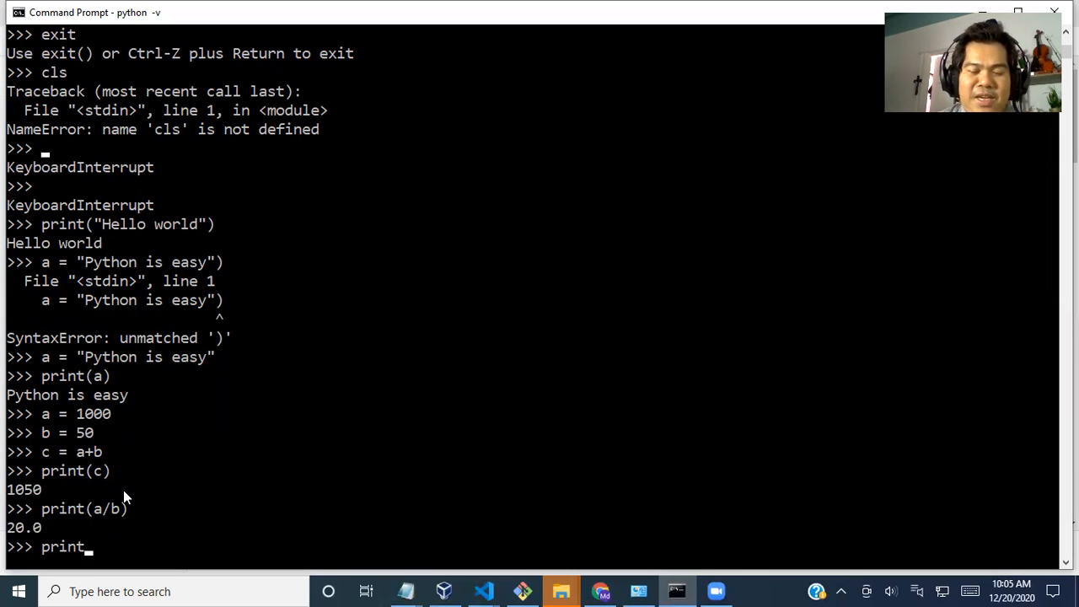
type("(")
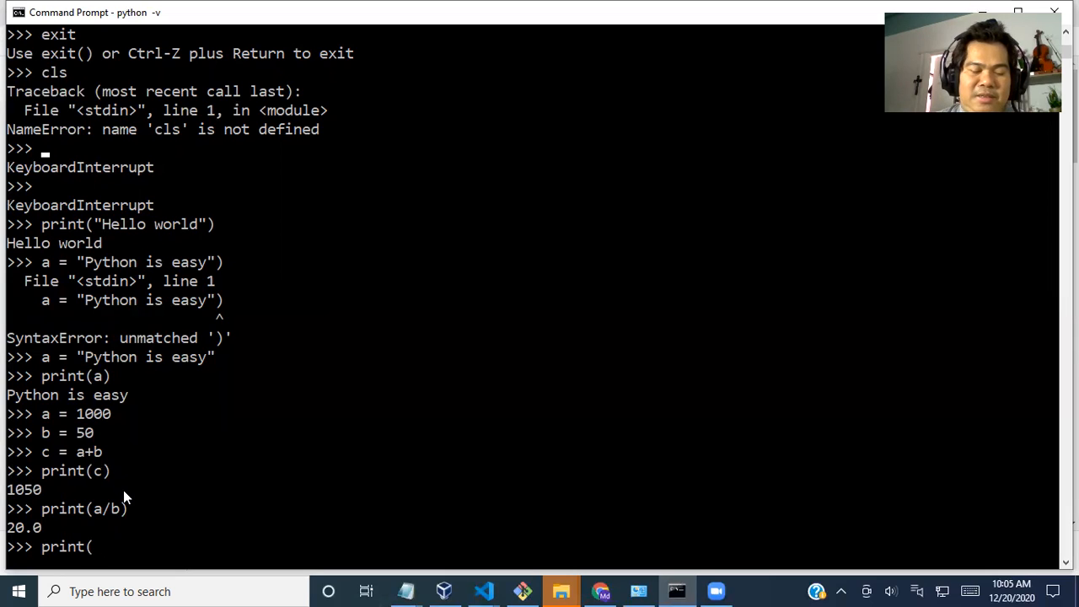
type("a")
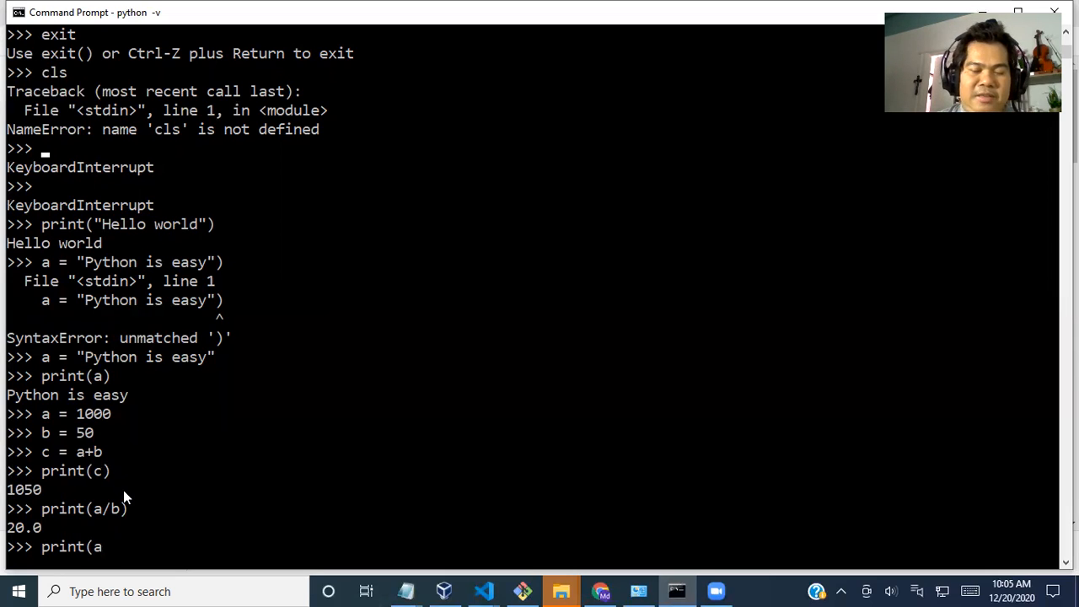
type("*")
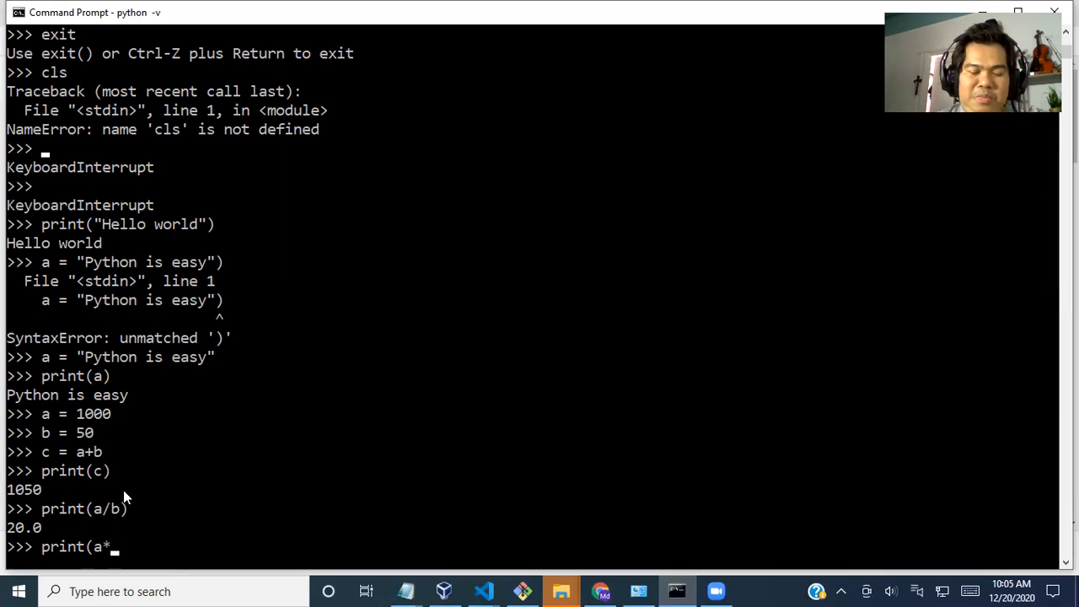
key("Return")
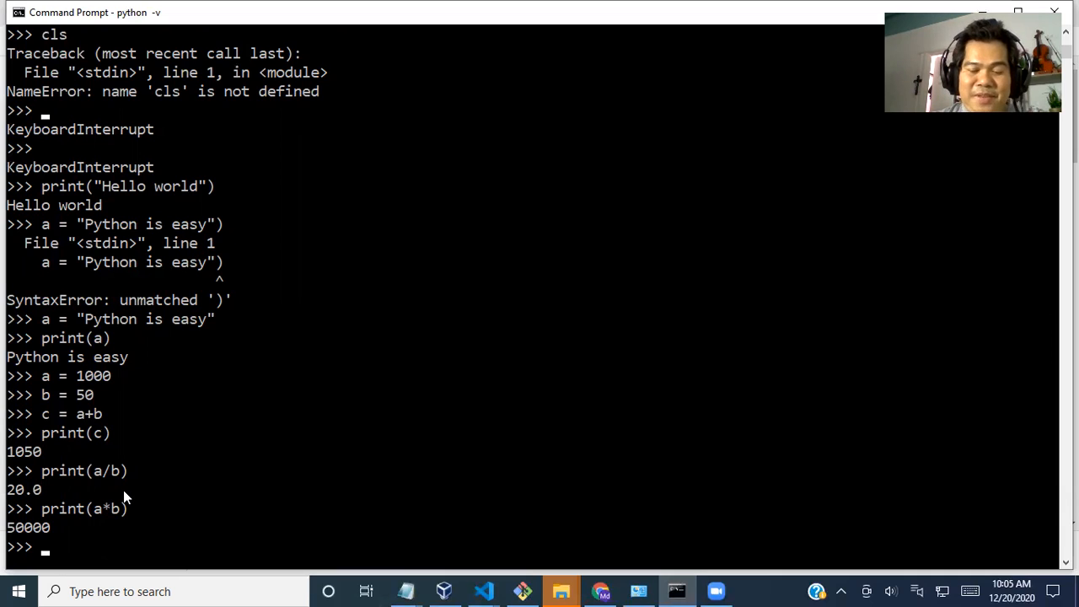
type("print(a*b)")
type("print(a-)")
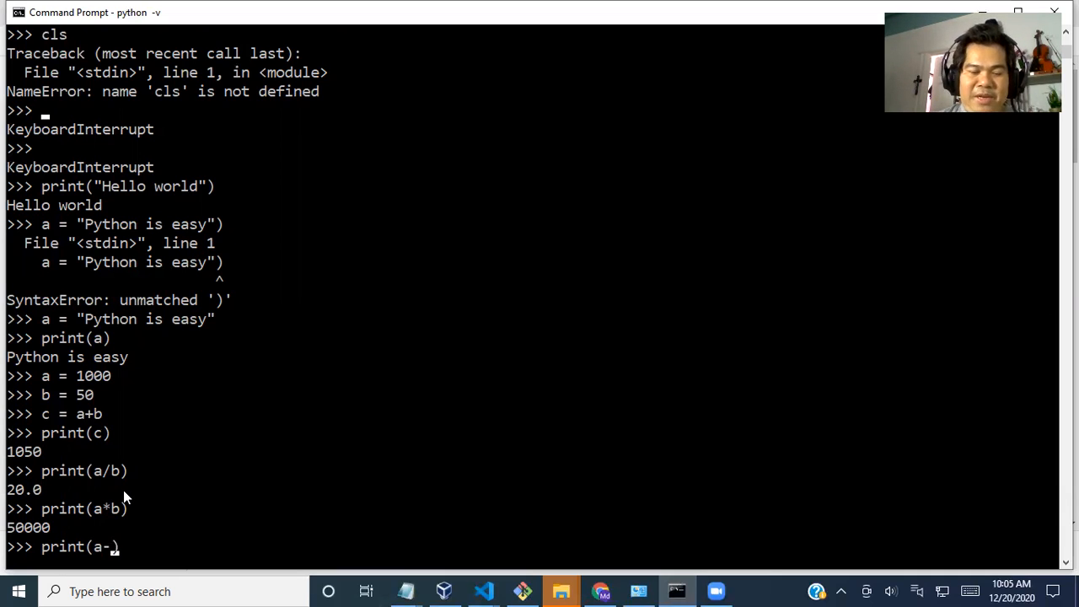
type("b)")
key("Return")
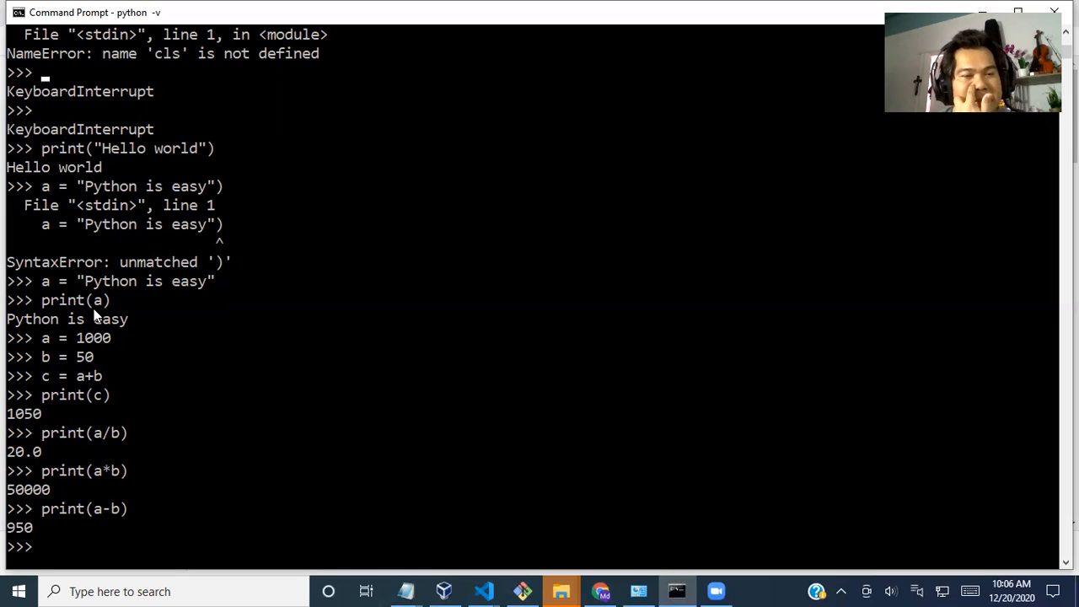
mouse_move(95, 316)
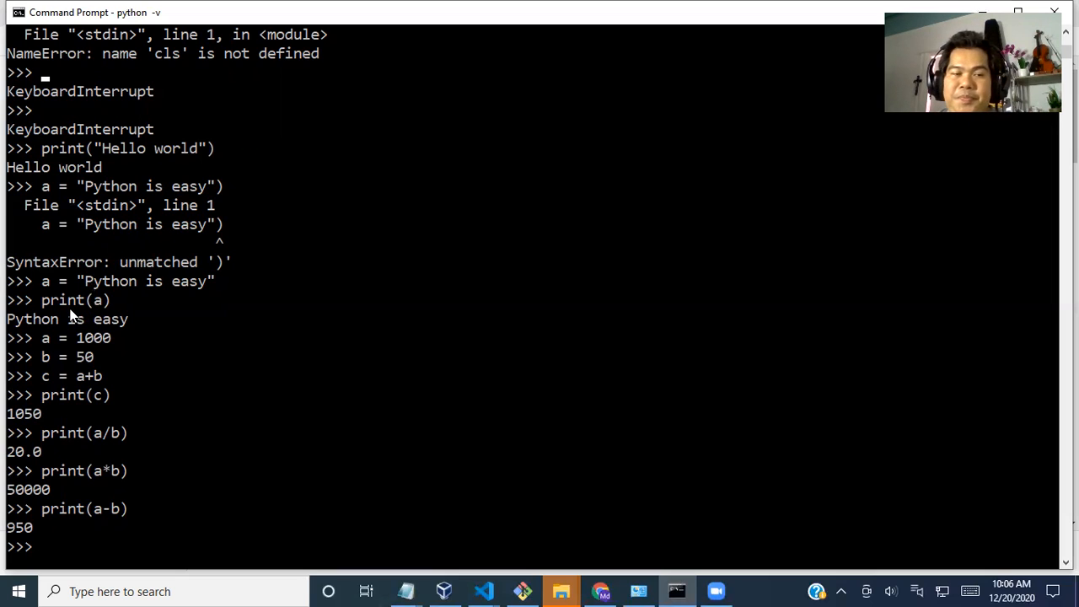
mouse_move(128, 327)
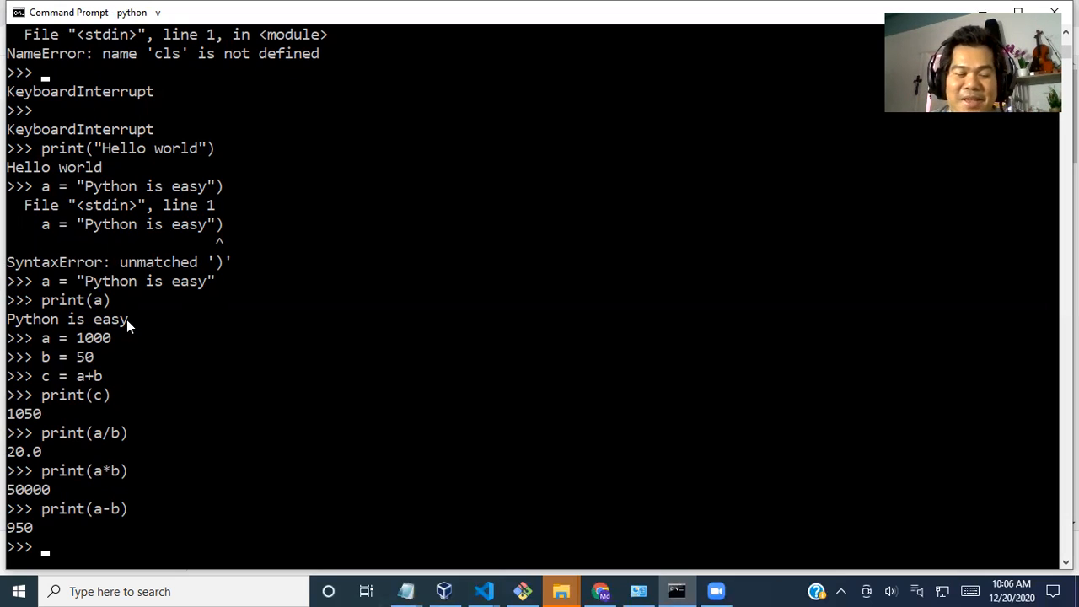
- Quit the Python shell with exit() and relaunch Python 3.9.1
type("exi")
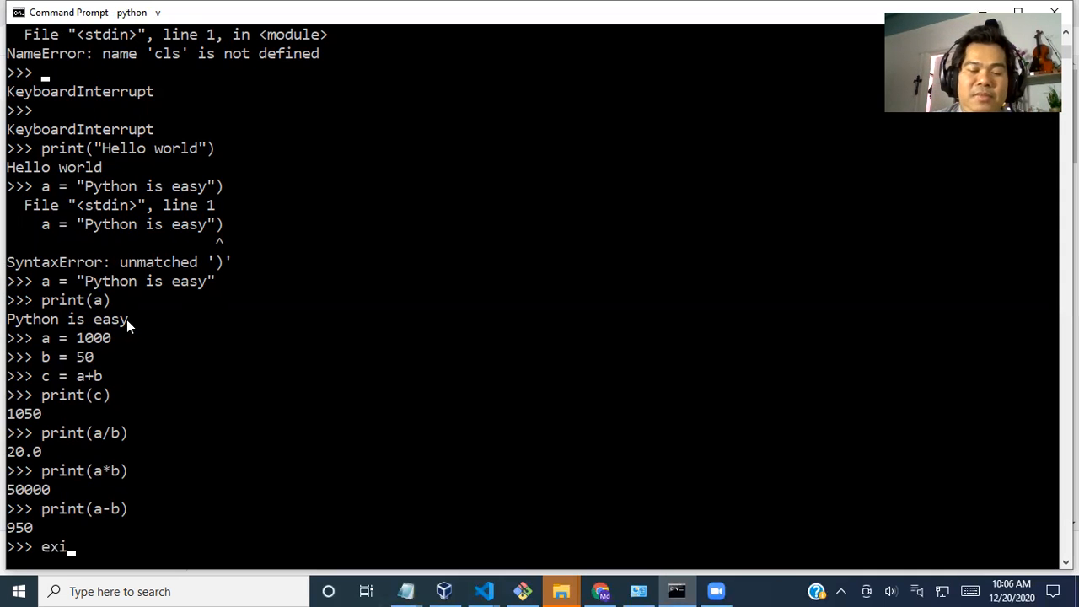
type("t()")
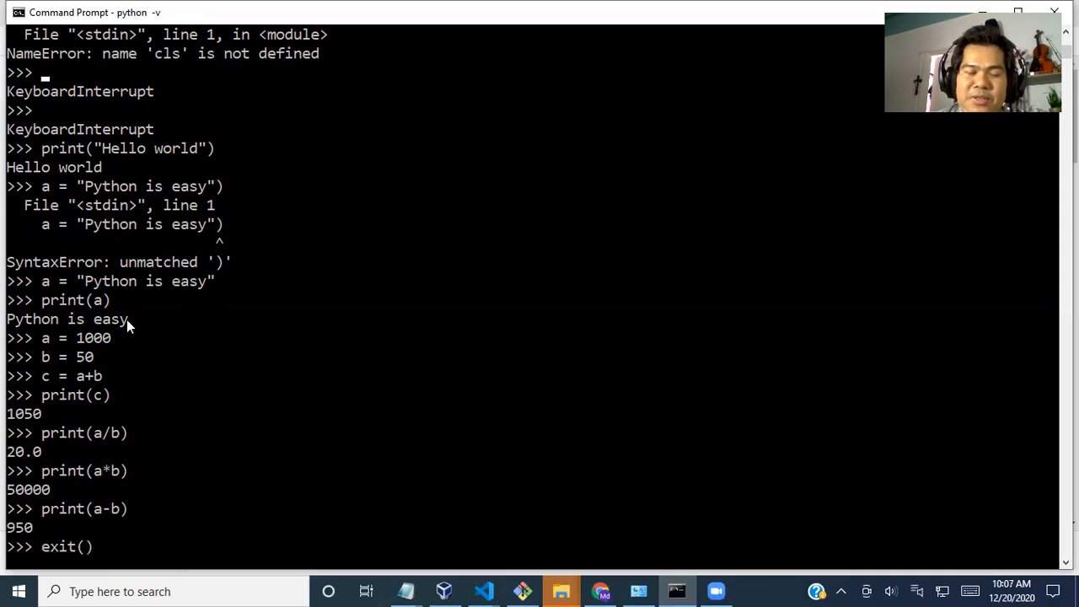
key("Return")
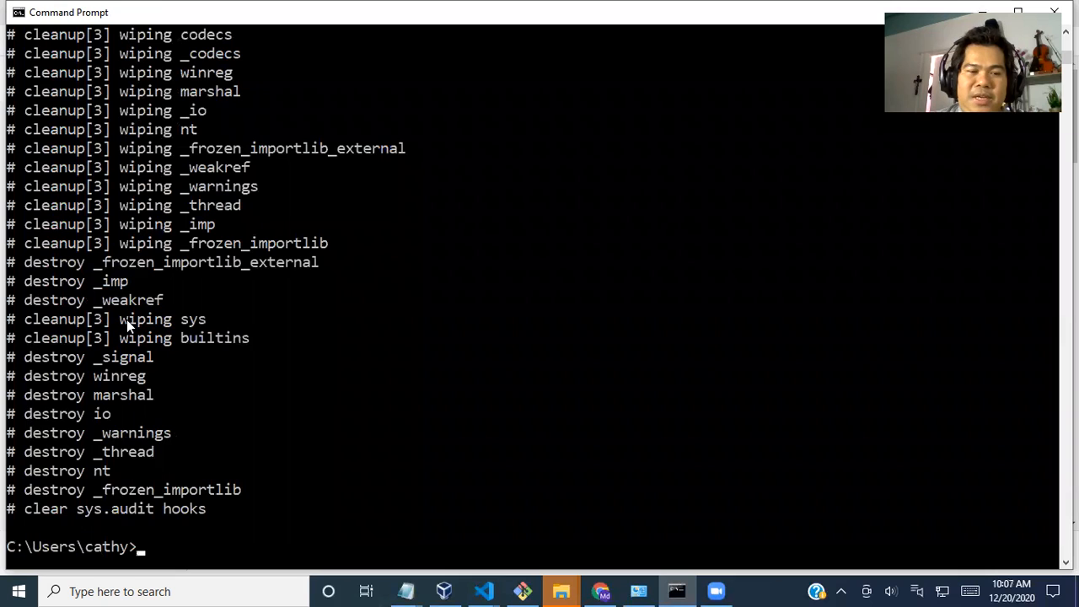
mouse_move(135, 318)
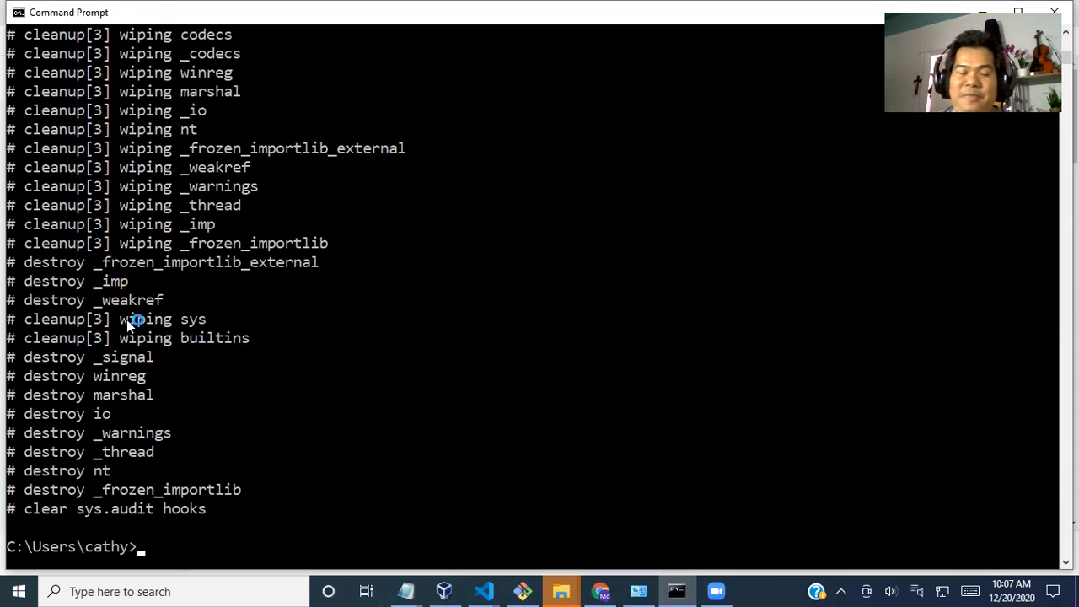
type("pyt")
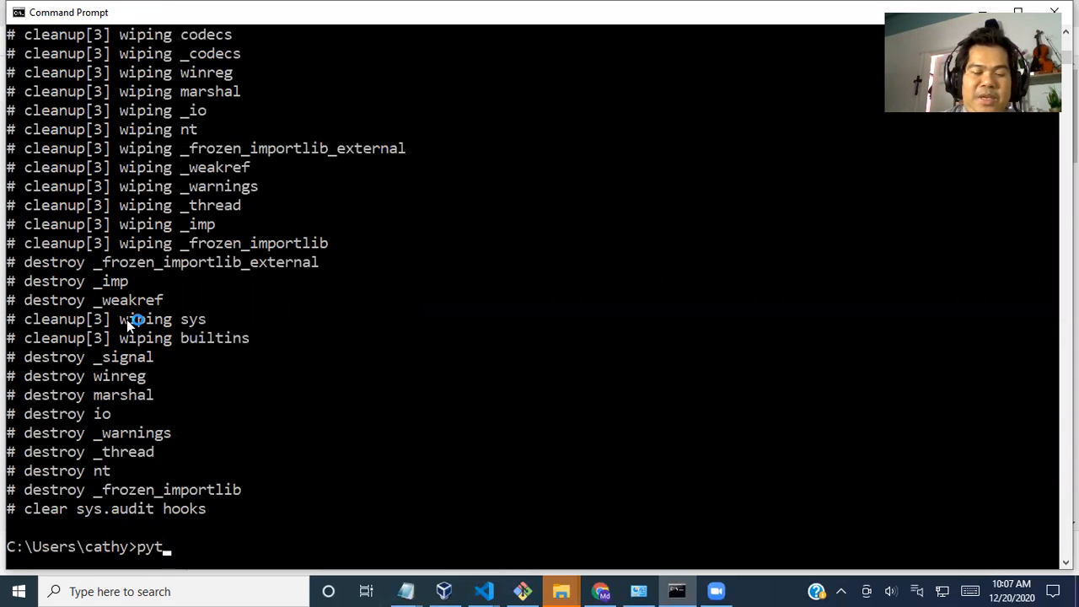
type("hon")
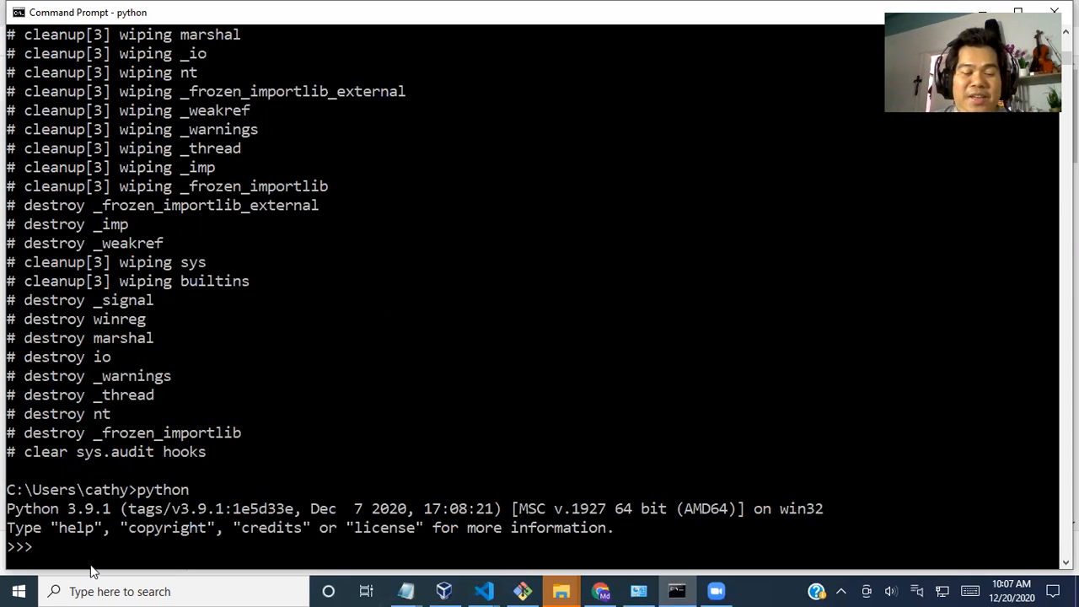
- Quit the relaunched Python shell back to the C:\Users\cathy prompt
type("exit(")
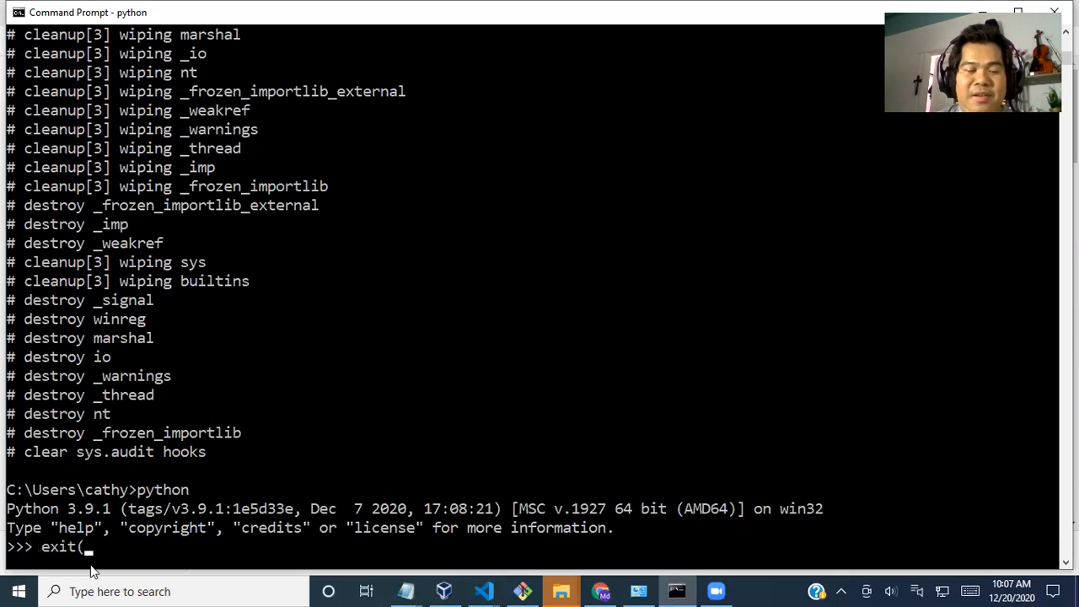
key("Return")
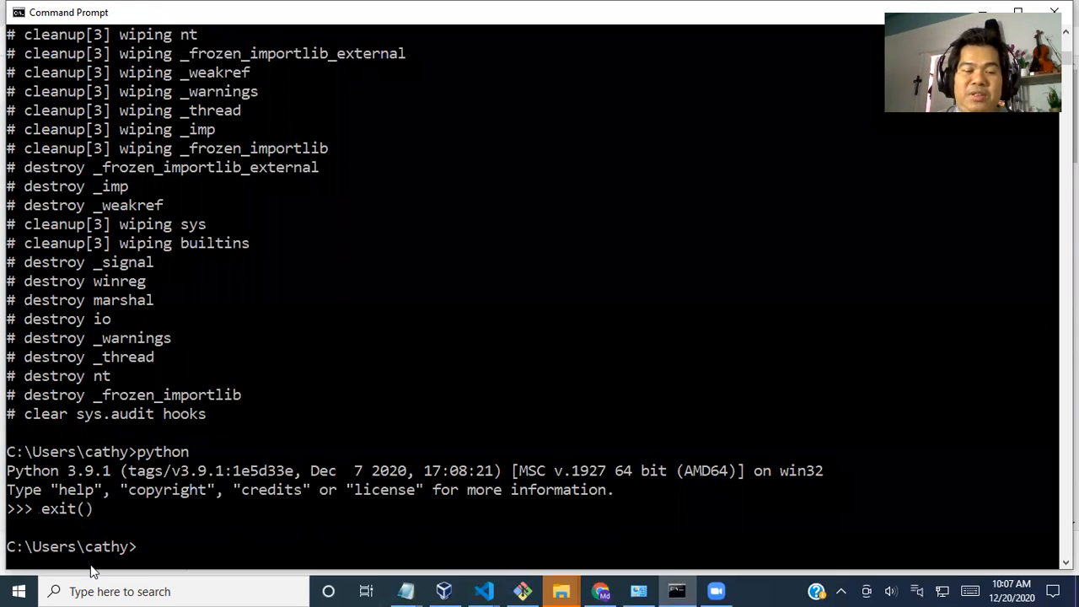
type("c")
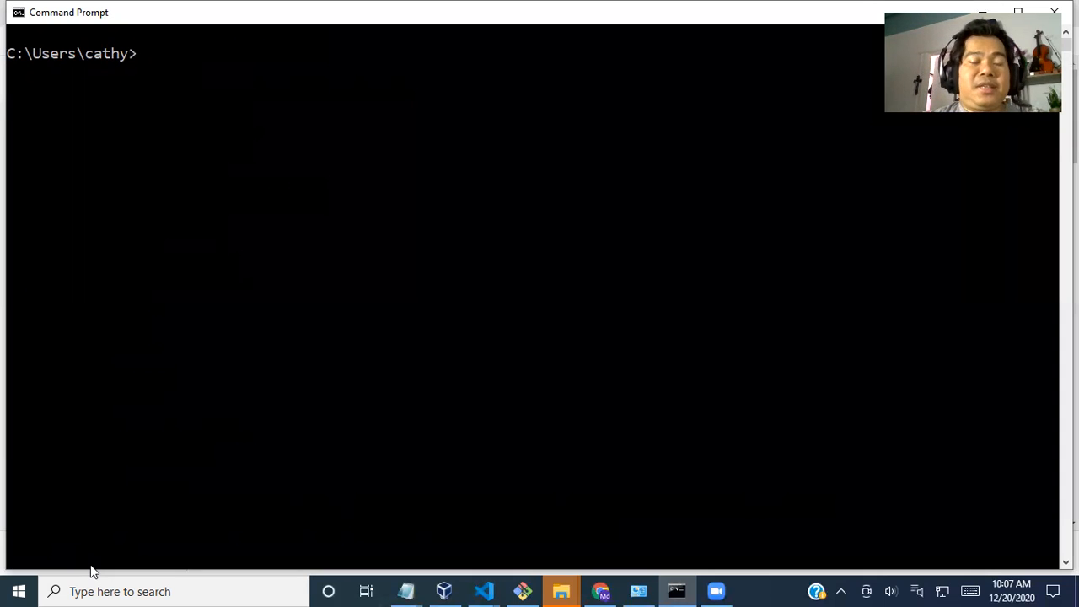
- Start a fresh Python 3.9.1 shell from the cleared console
type("pyth")
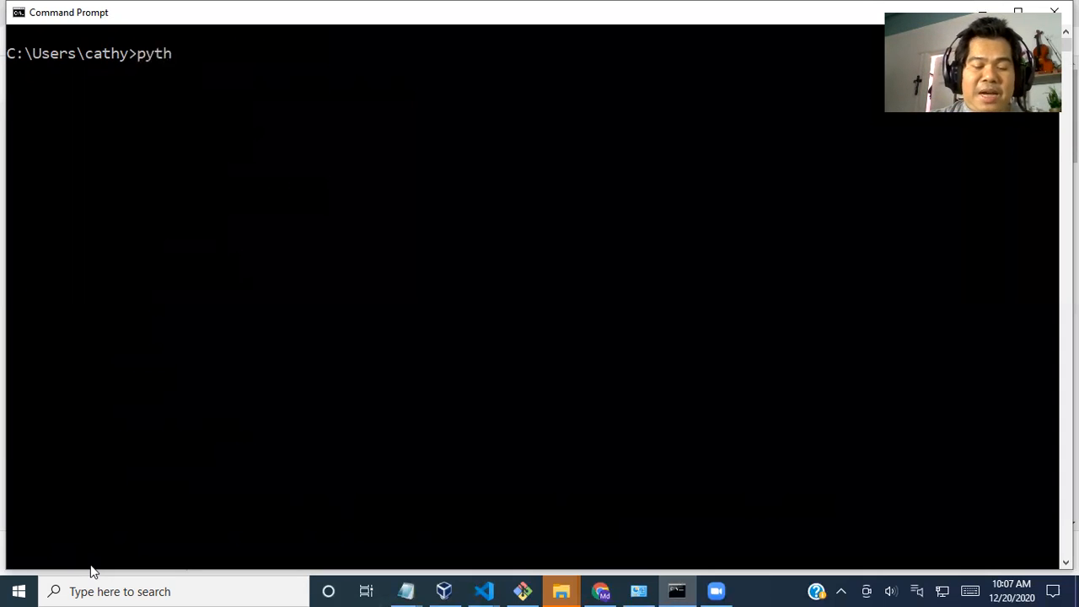
type("on")
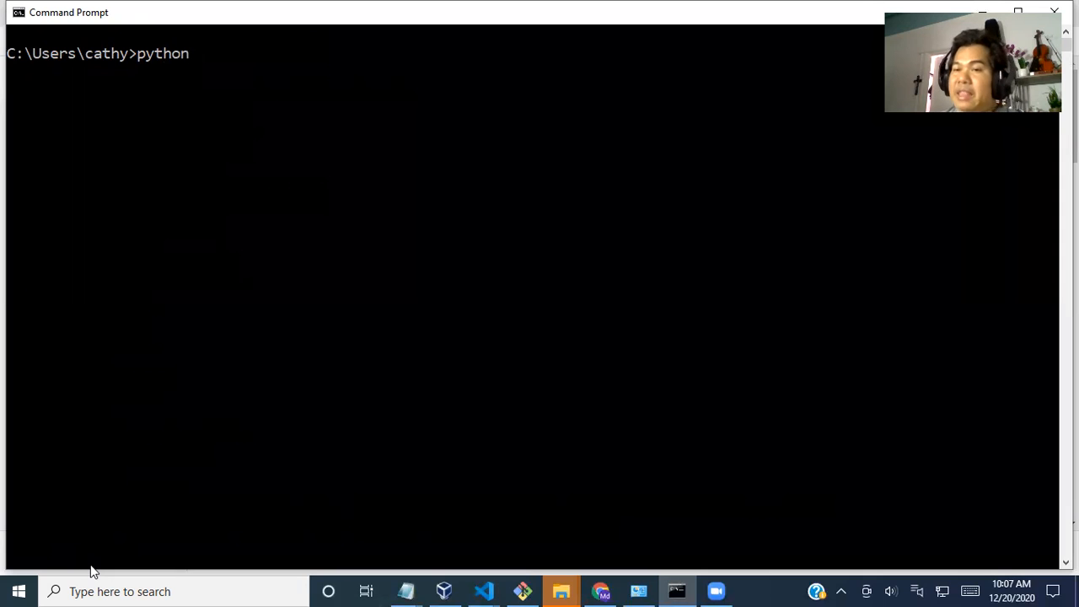
key("Return")
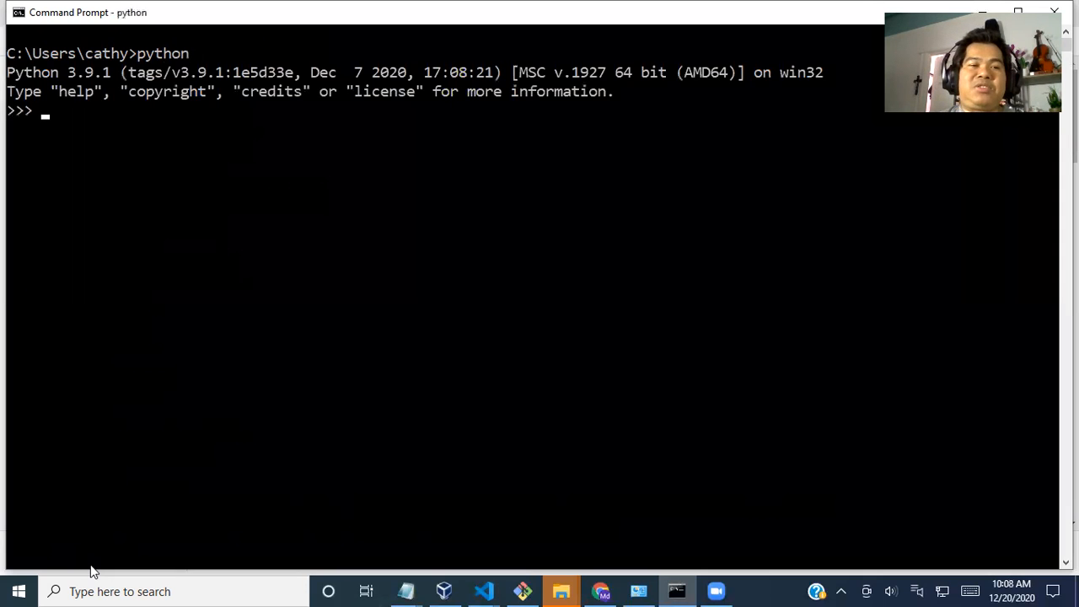
mouse_move(64, 128)
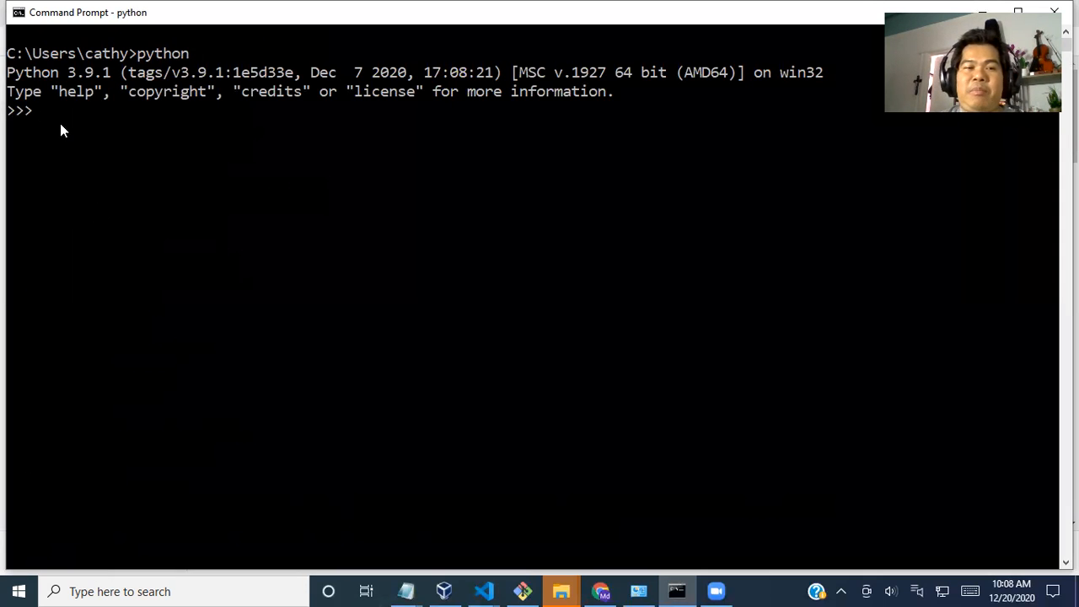